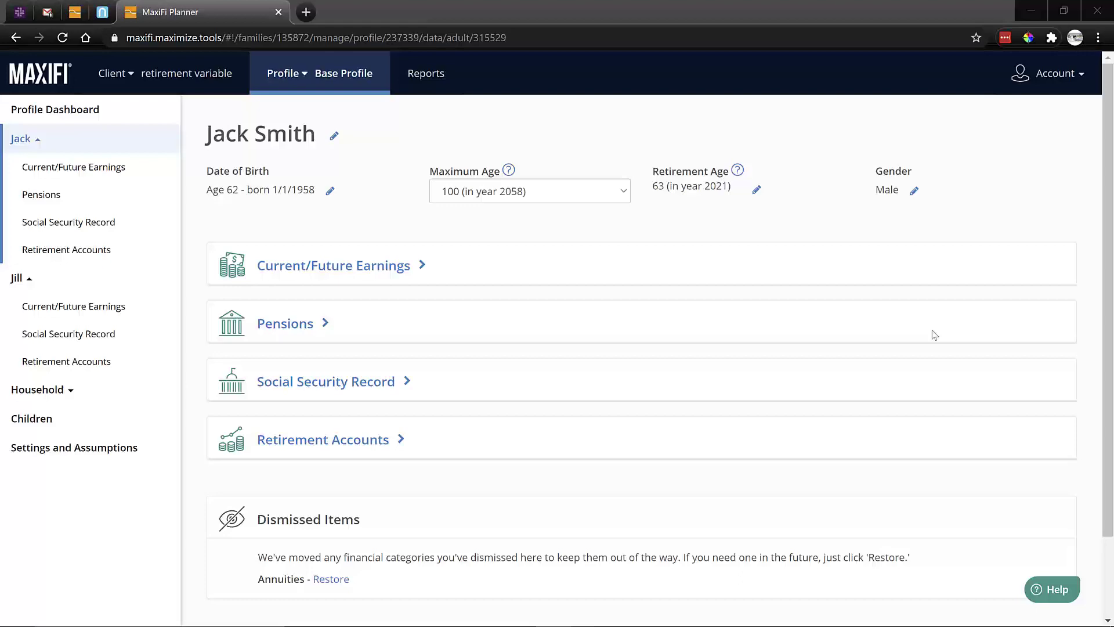
pyautogui.moveTo(932, 333)
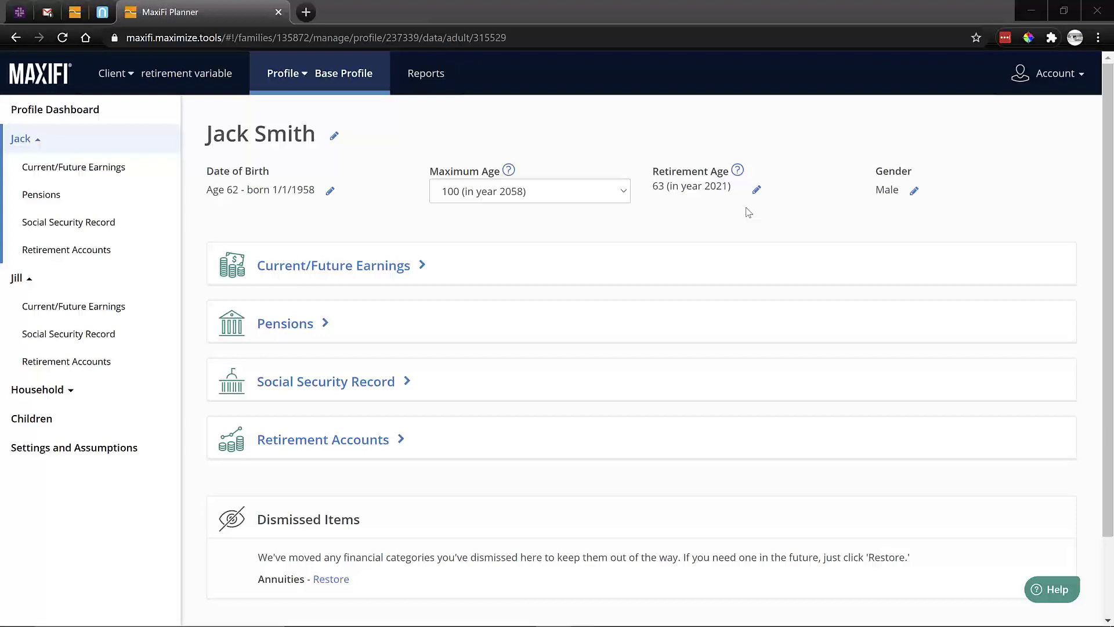
pyautogui.moveTo(729, 203)
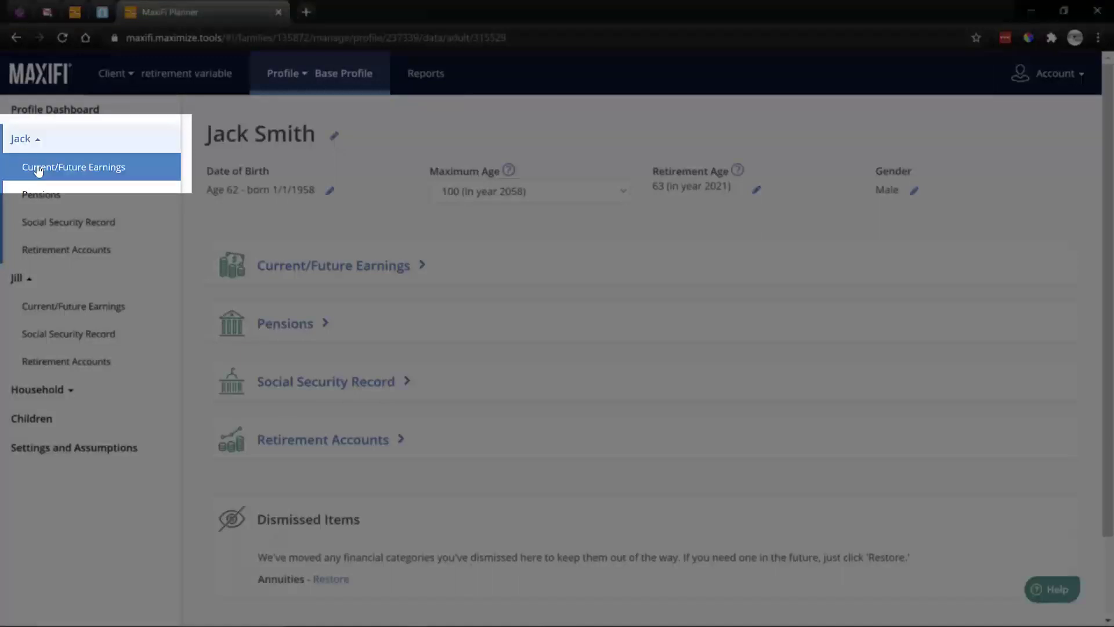
# Step: Preview Jack's $80,000 yearly earnings for 2020–2021 and scroll toward his 401K account
pyautogui.click(74, 167)
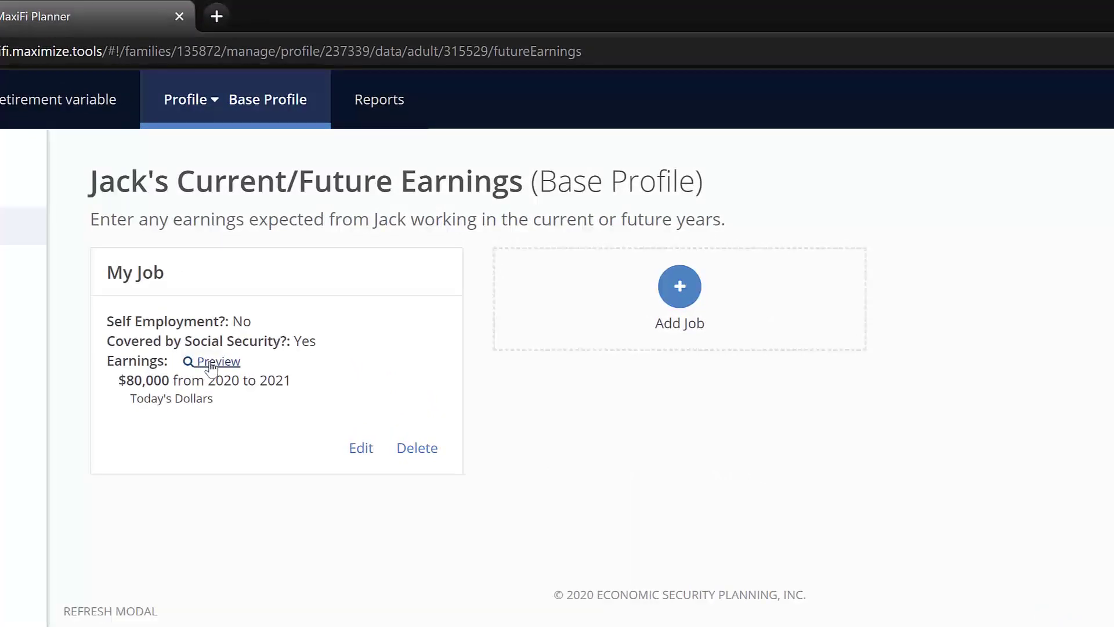
pyautogui.moveTo(226, 375)
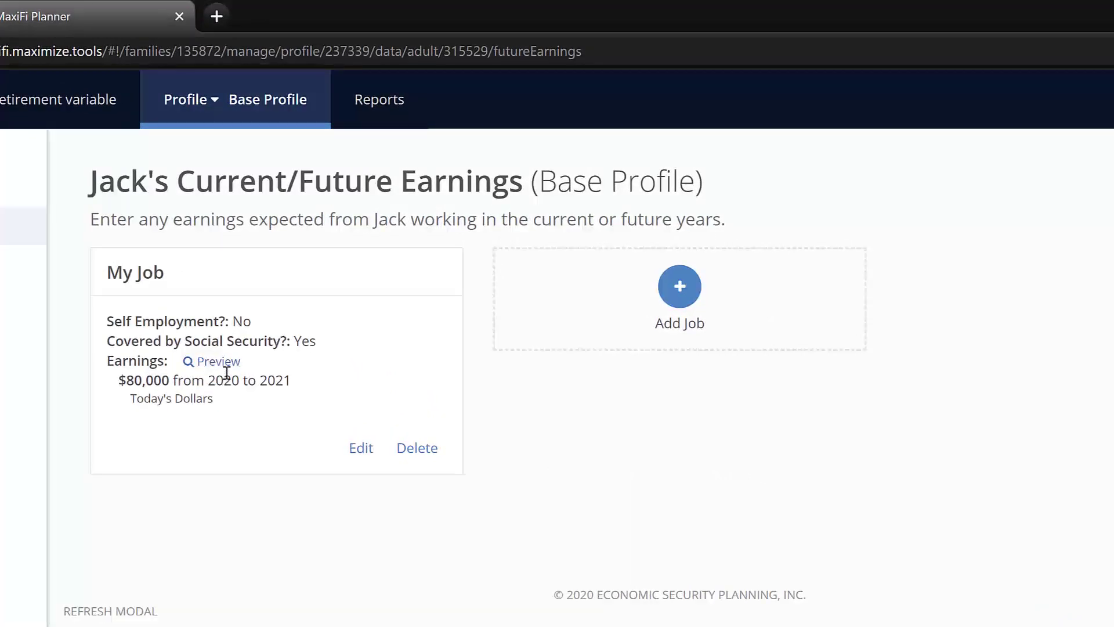
pyautogui.click(219, 361)
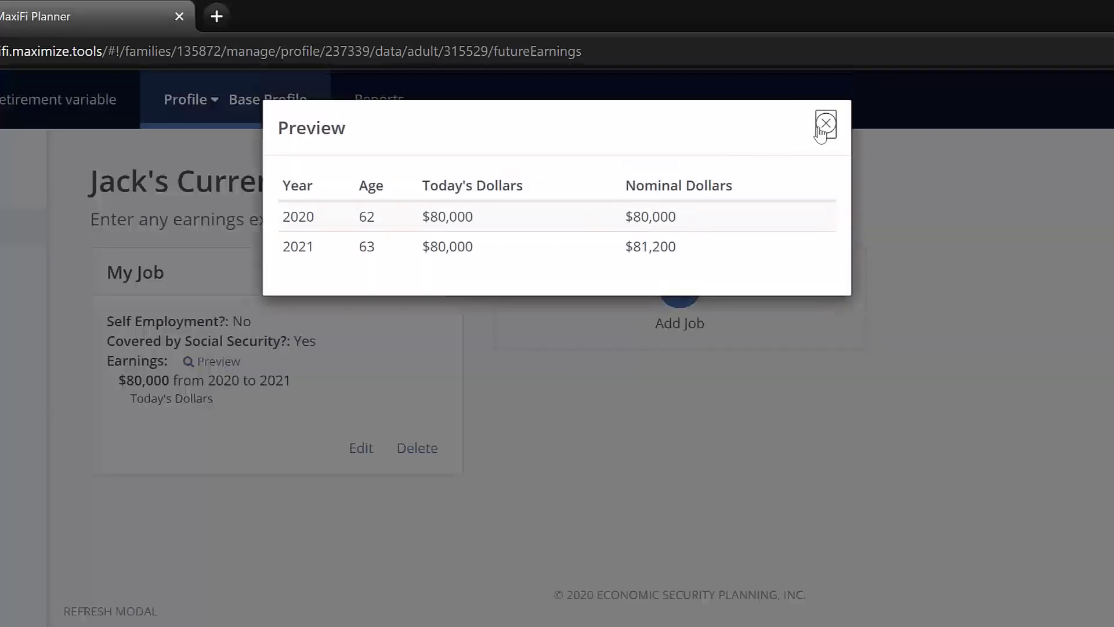
pyautogui.click(825, 128)
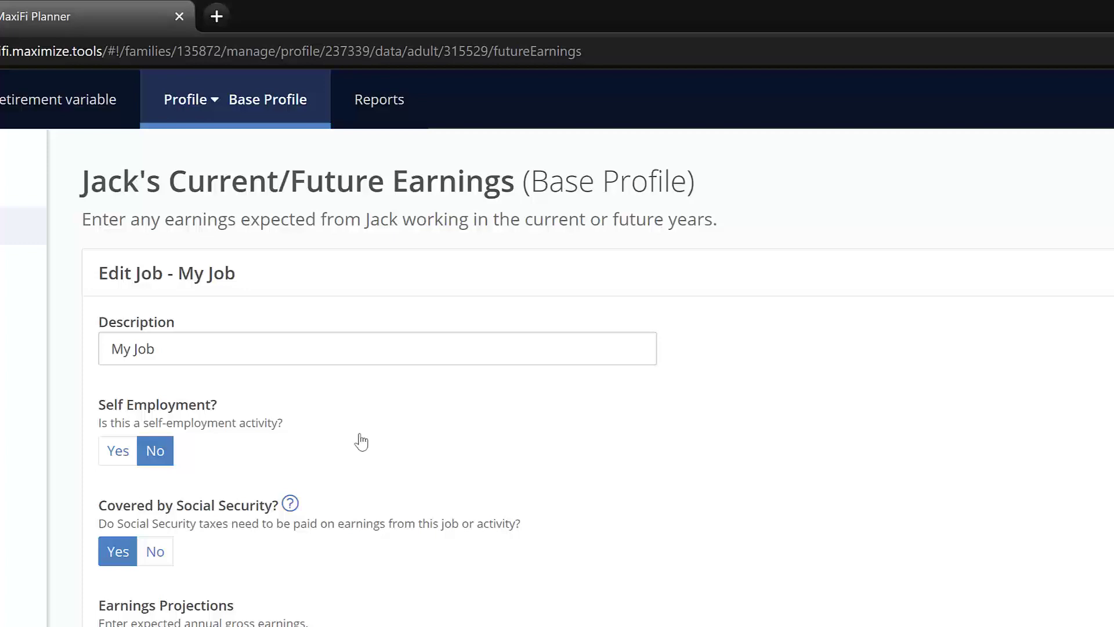
pyautogui.scroll(-3)
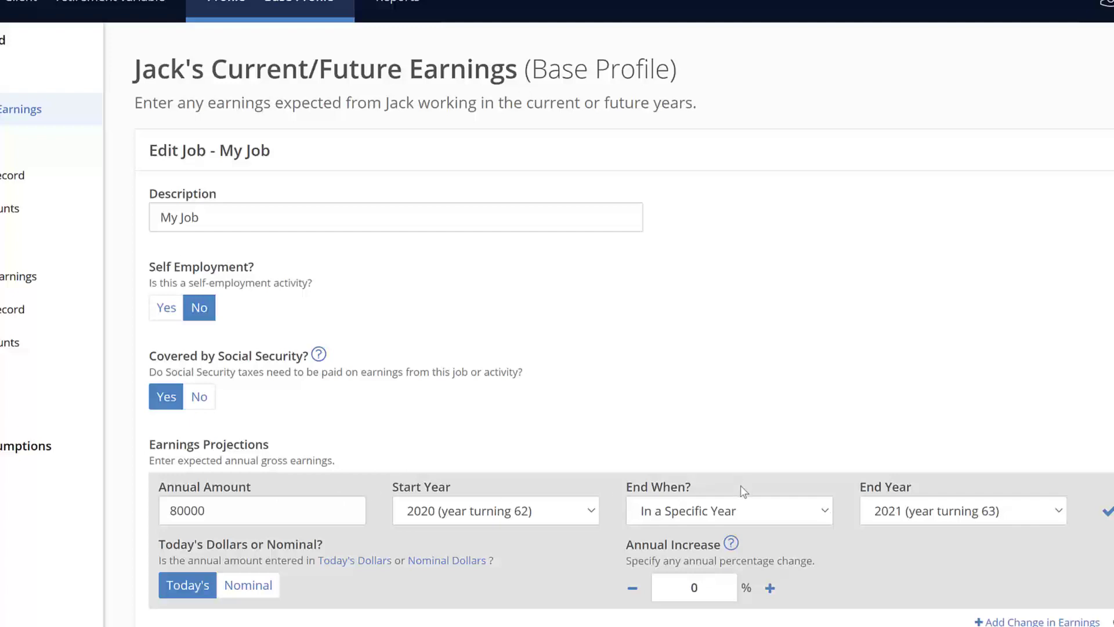
pyautogui.moveTo(900, 526)
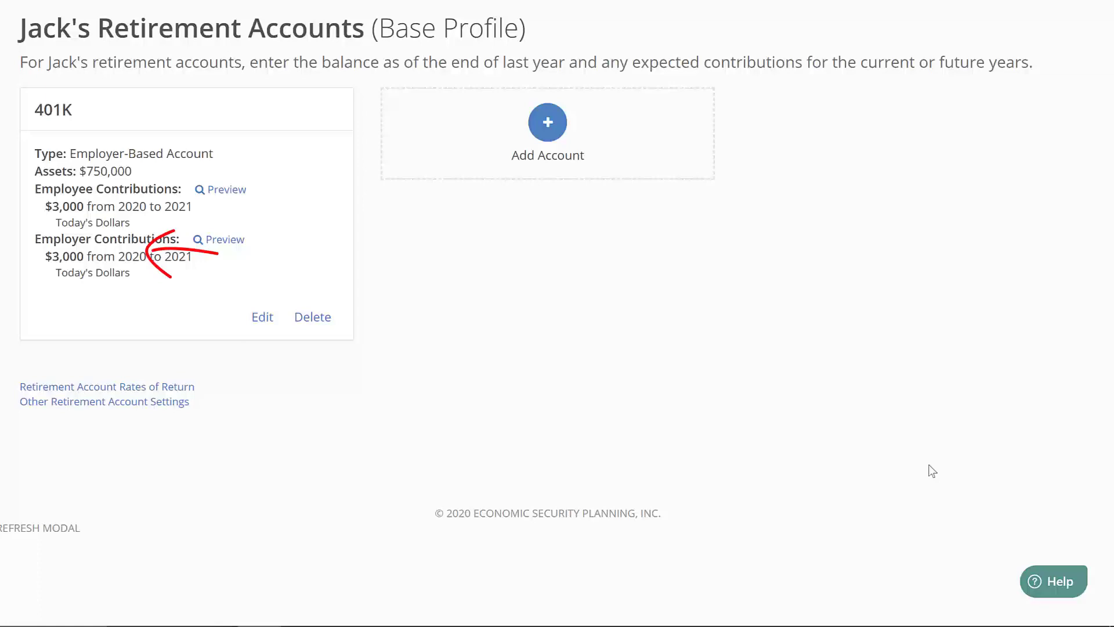
# Step: Review the 401K's $3,000 yearly contributions through 2021, then return to Jack's earnings page
pyautogui.click(262, 317)
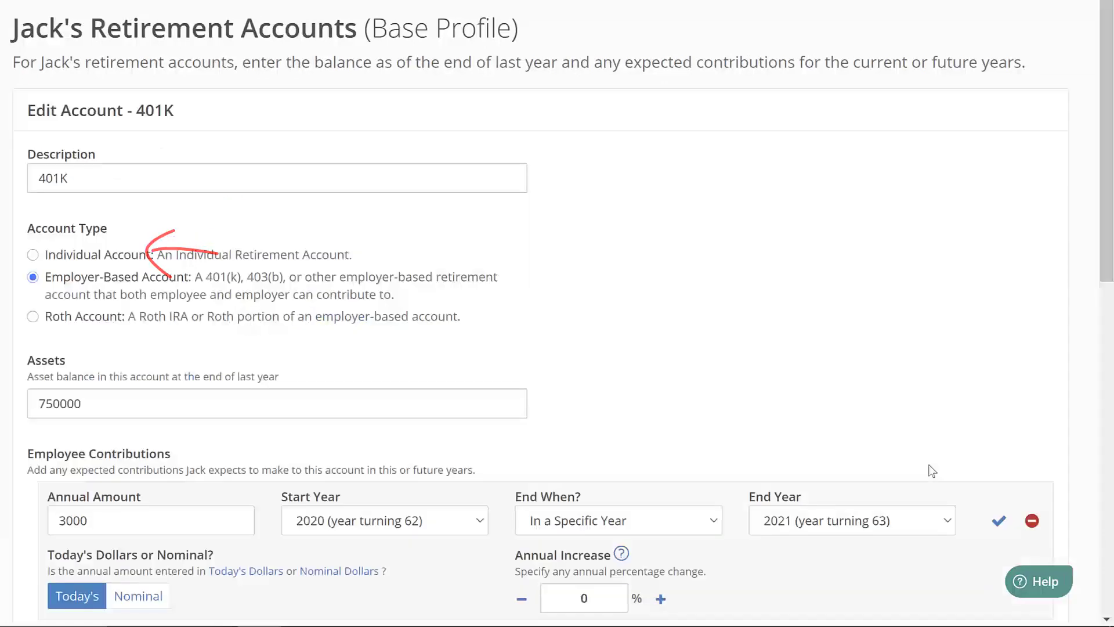
pyautogui.scroll(-3)
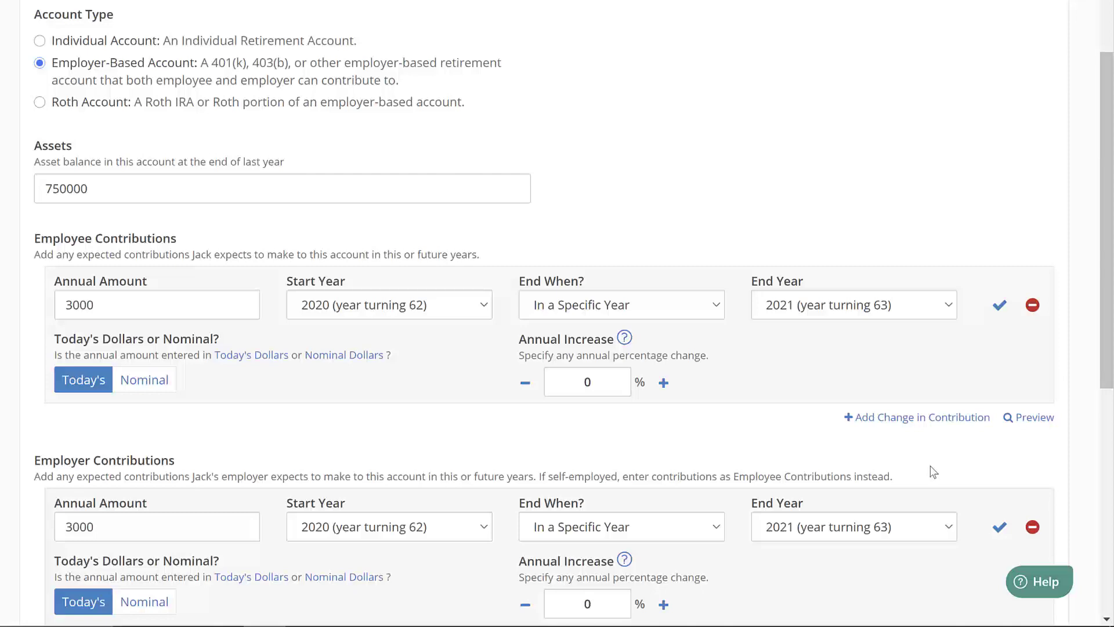
pyautogui.scroll(-3)
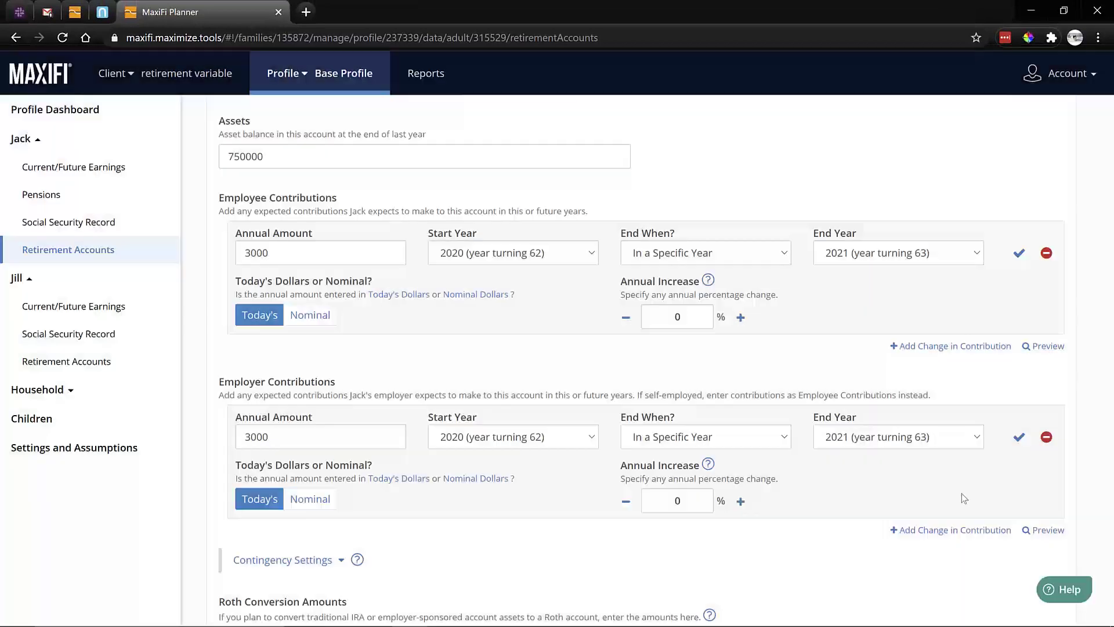
pyautogui.click(73, 168)
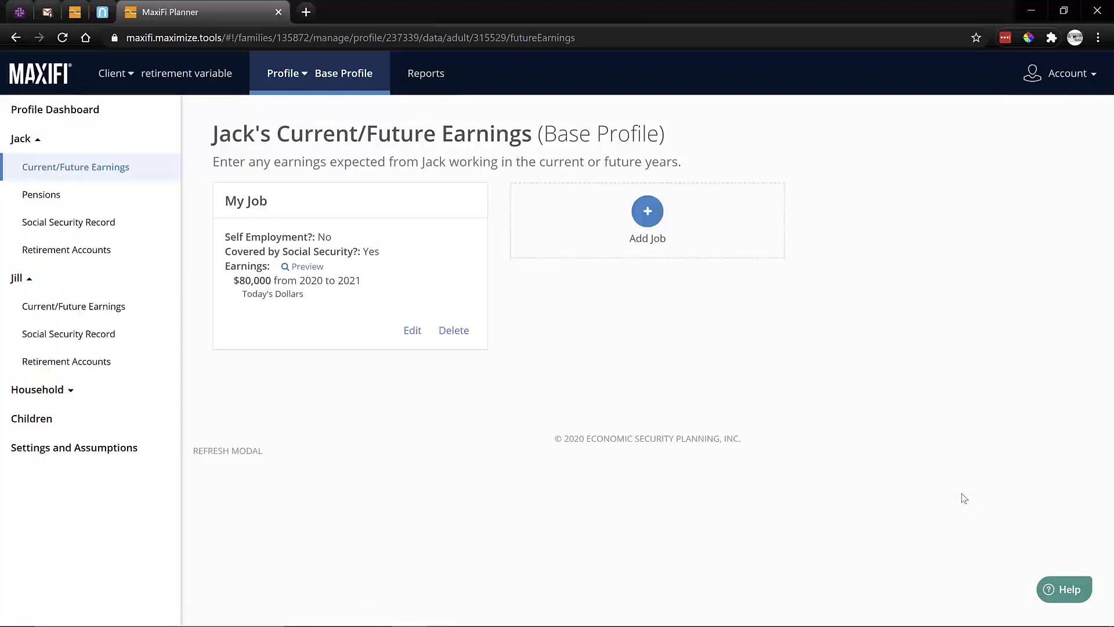
# Step: End the My Job earnings in 2023, the year Jack turns 65, and save
pyautogui.click(412, 330)
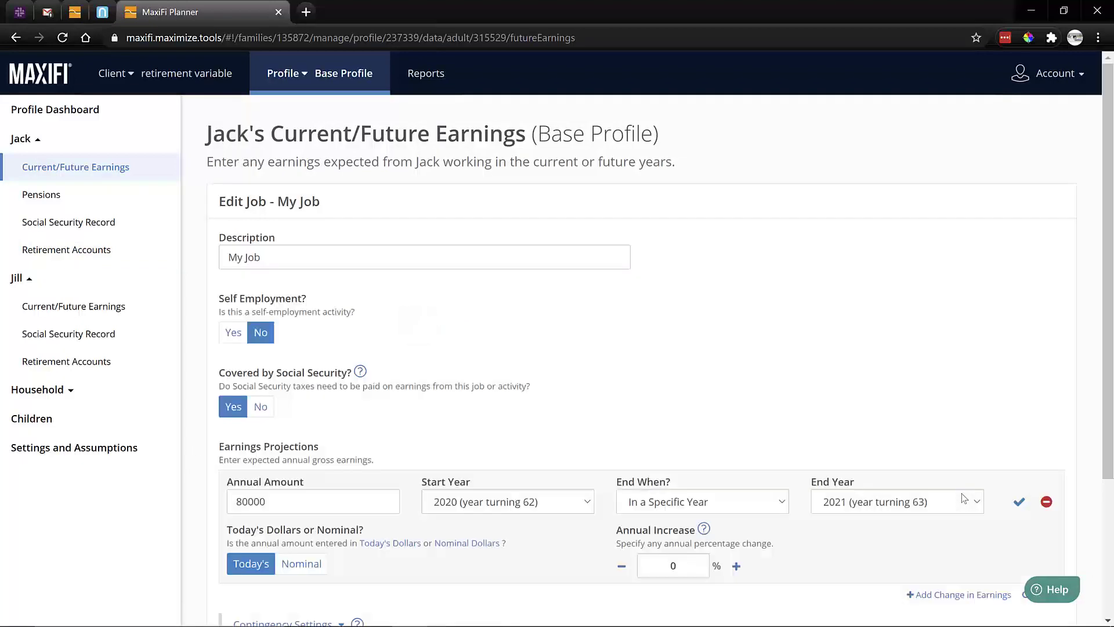
pyautogui.scroll(-3)
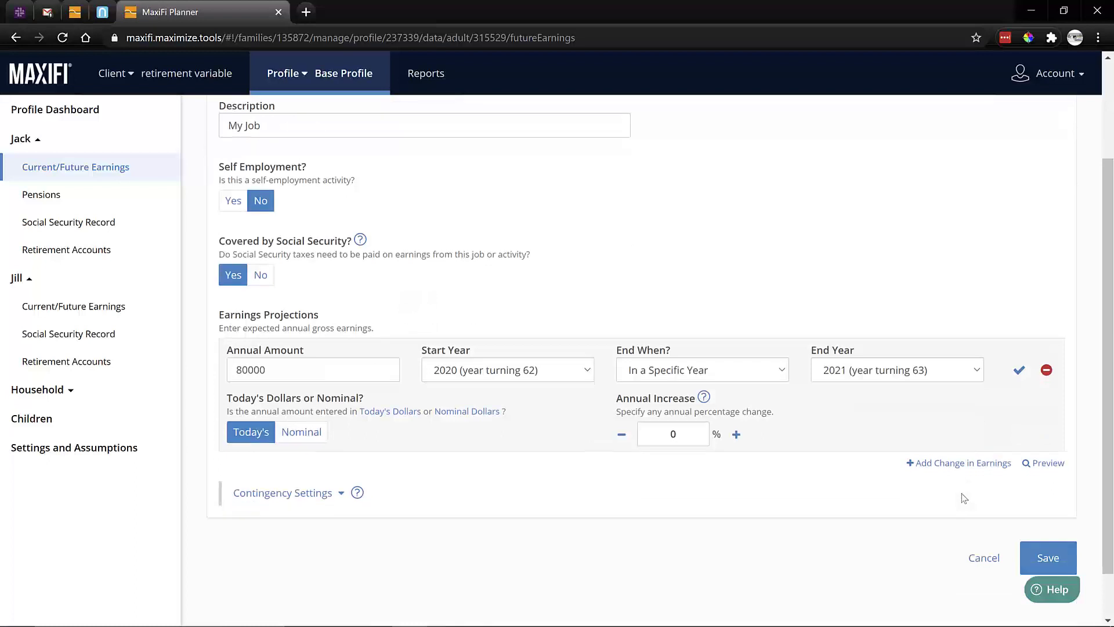
pyautogui.click(894, 369)
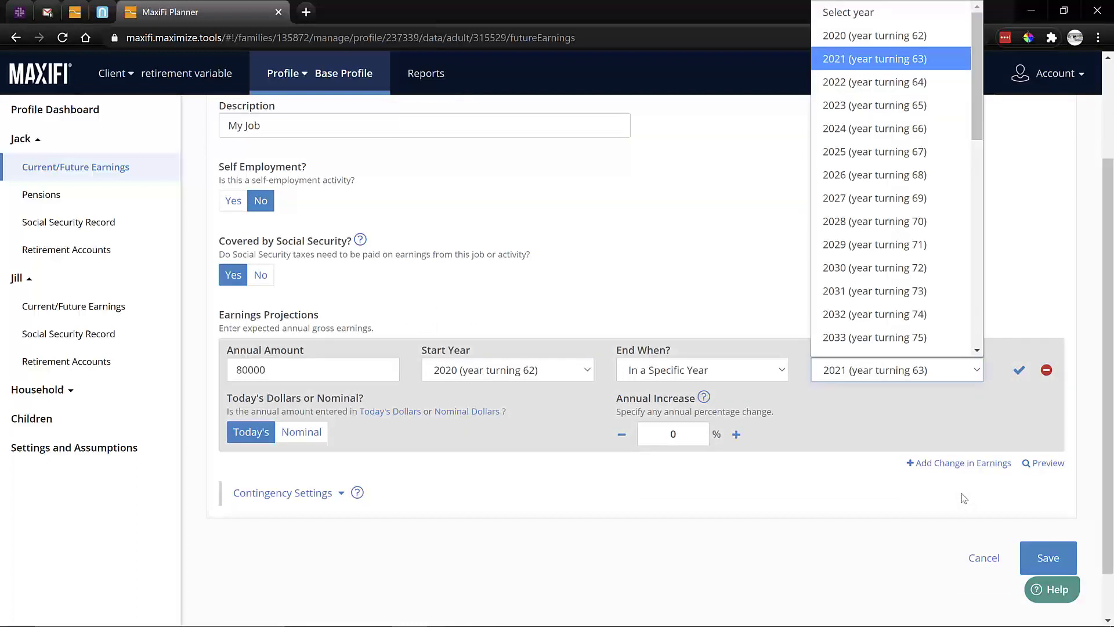
pyautogui.click(874, 106)
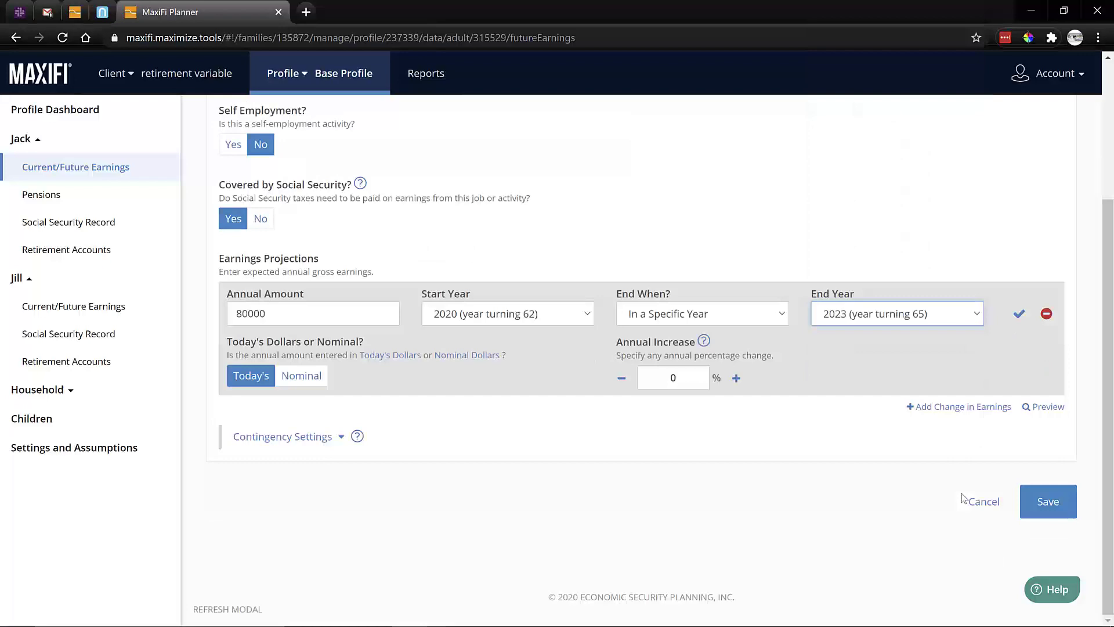
pyautogui.click(1046, 501)
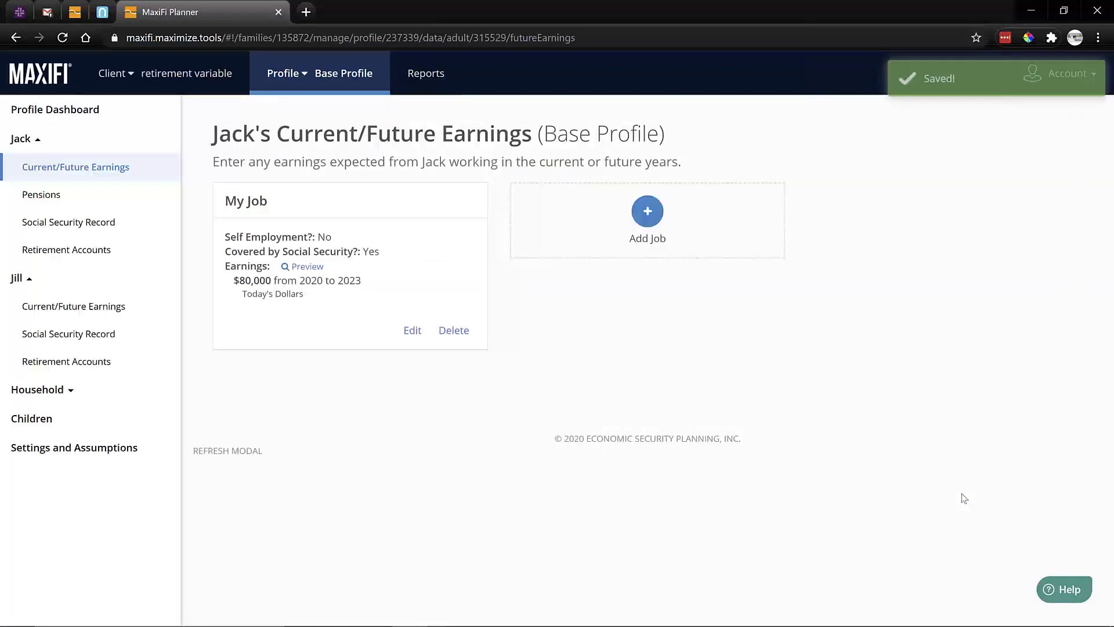
# Step: Edit Jack's 401K so its contributions can also end in 2023
pyautogui.click(67, 250)
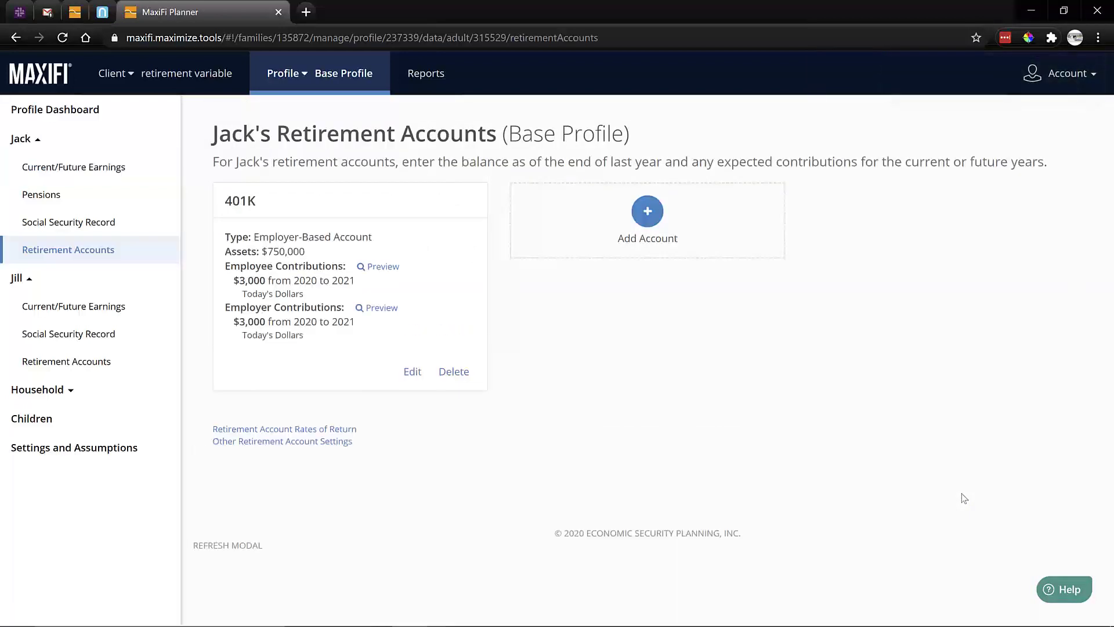
pyautogui.click(412, 371)
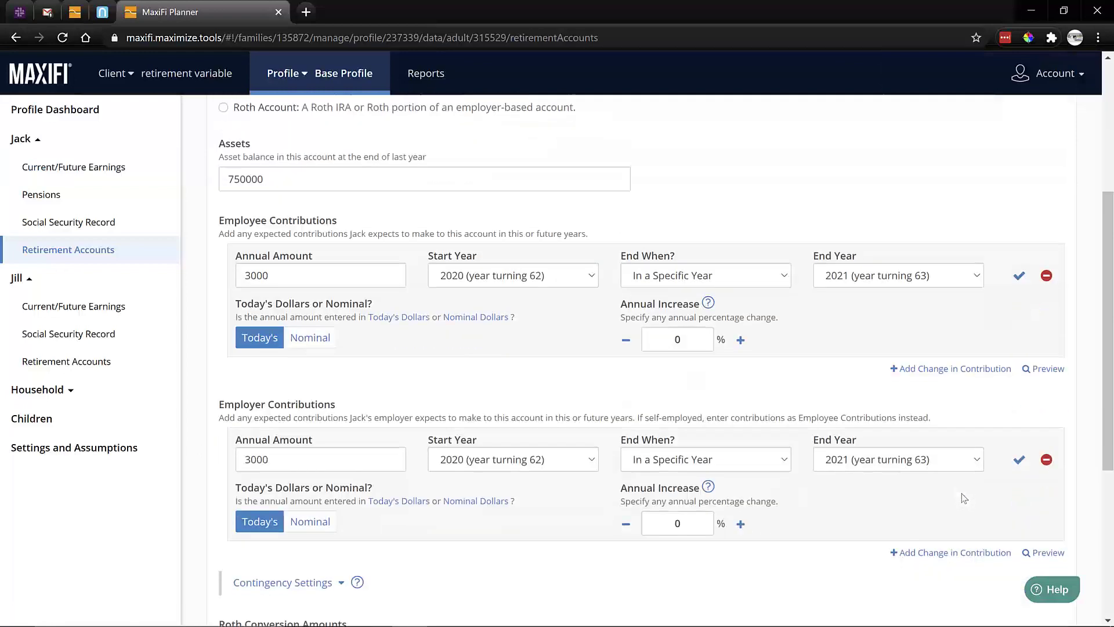
pyautogui.click(897, 275)
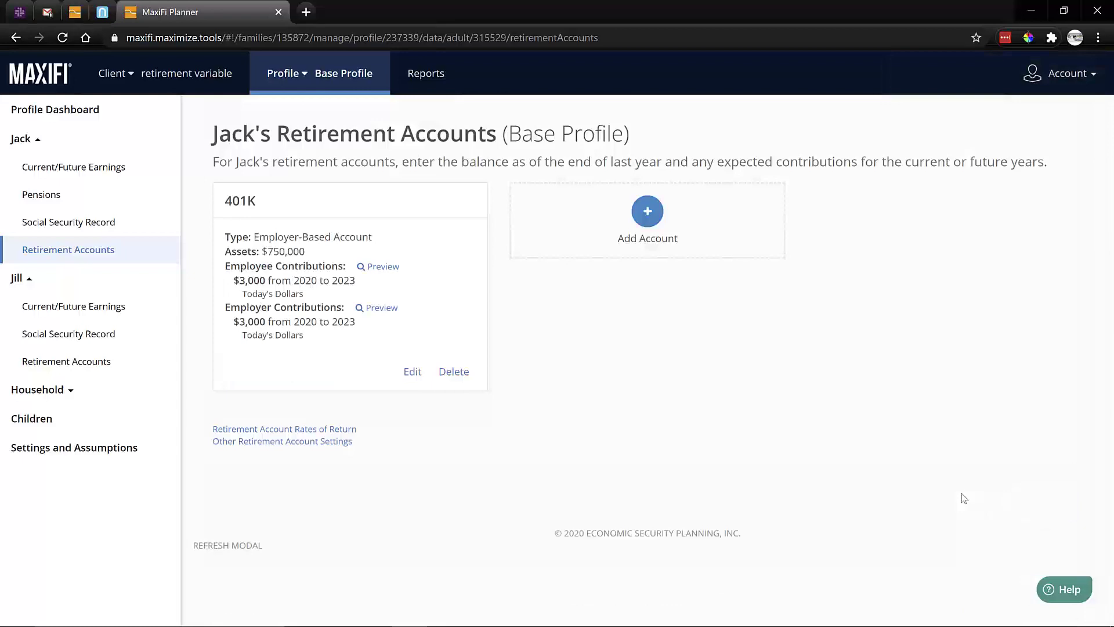
# Step: Preview the 401K contributions and the $80,000 earnings, both running through 2023
pyautogui.click(377, 267)
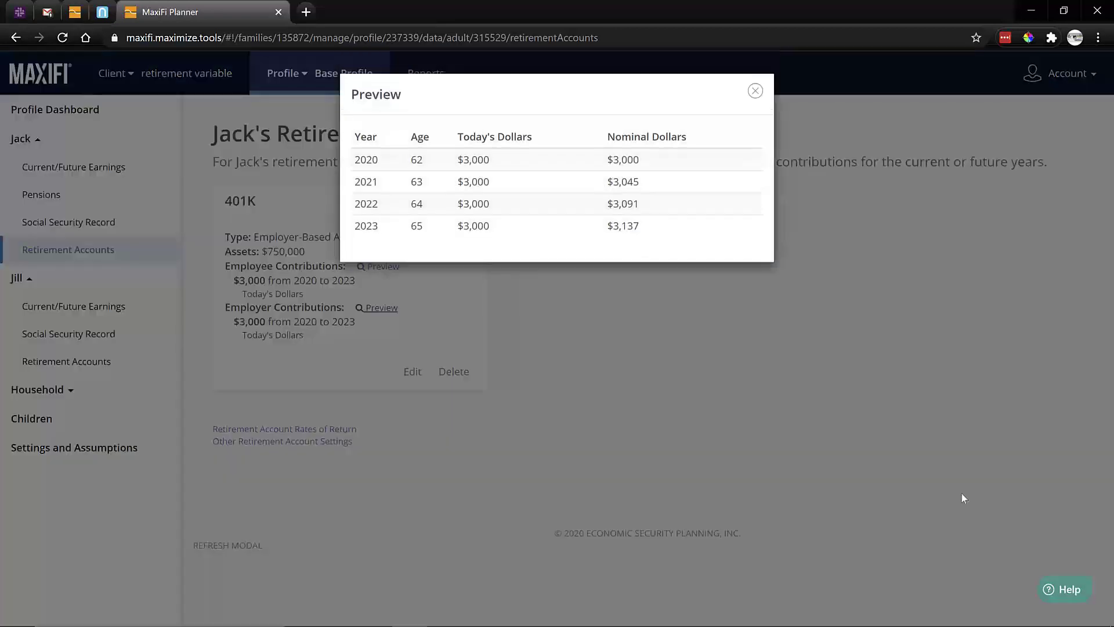
pyautogui.click(754, 90)
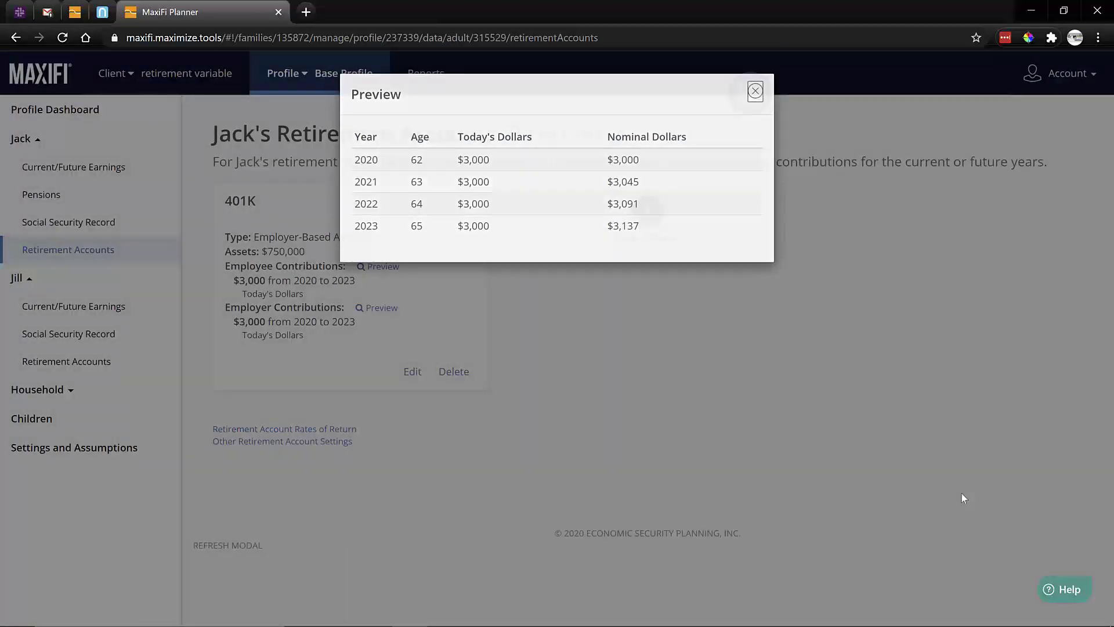
pyautogui.click(74, 166)
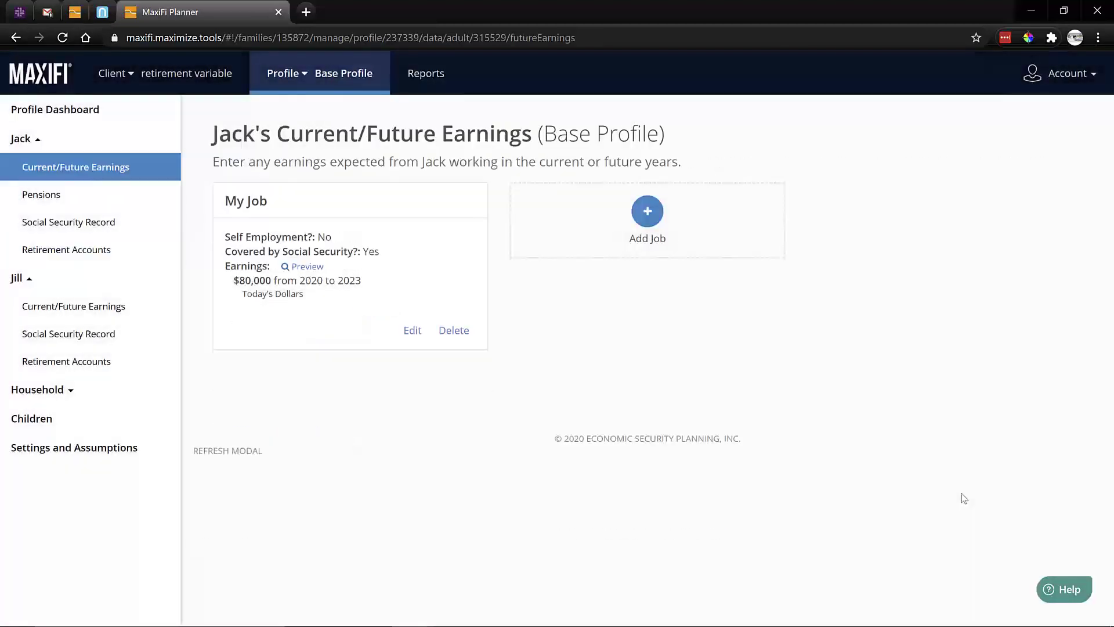
pyautogui.click(306, 266)
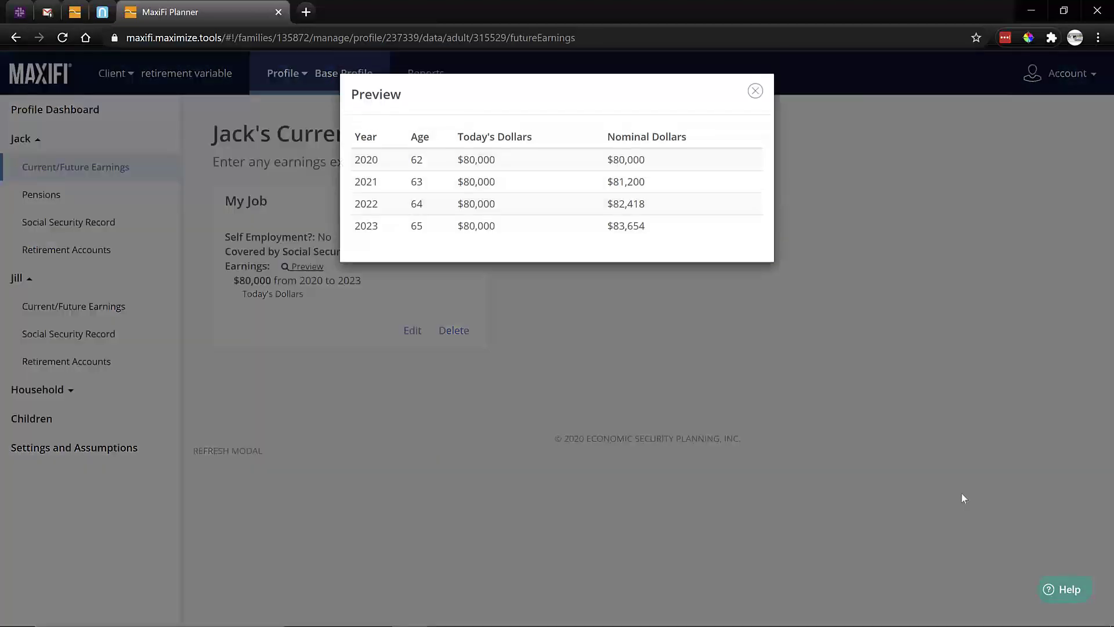
pyautogui.click(754, 91)
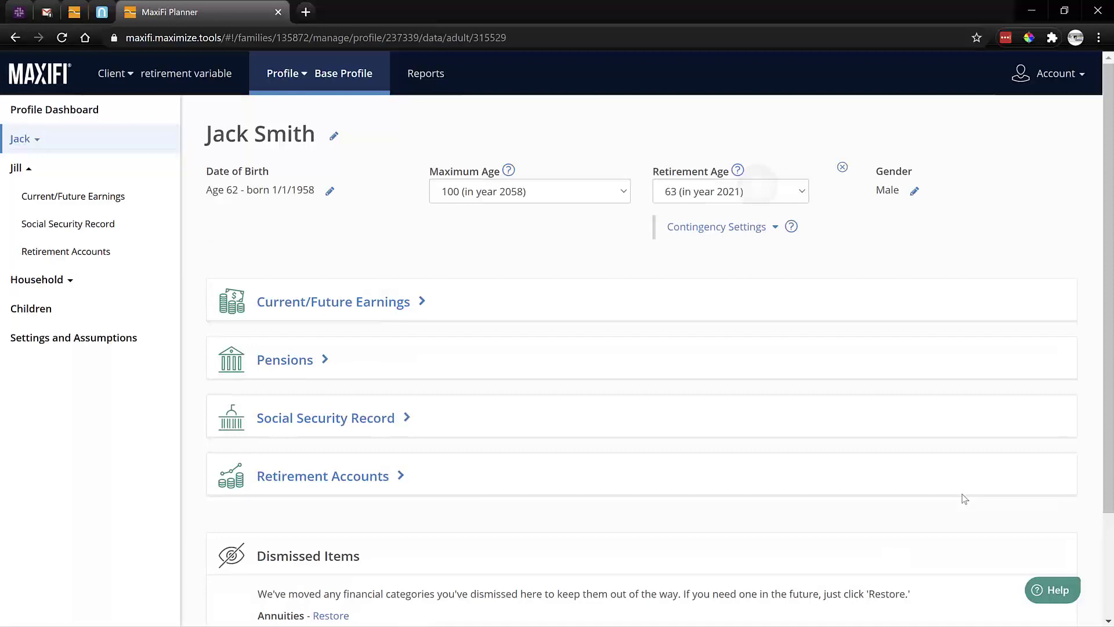
# Step: Scroll Jack's retirement-age list toward 69 (in 2027)
pyautogui.click(730, 190)
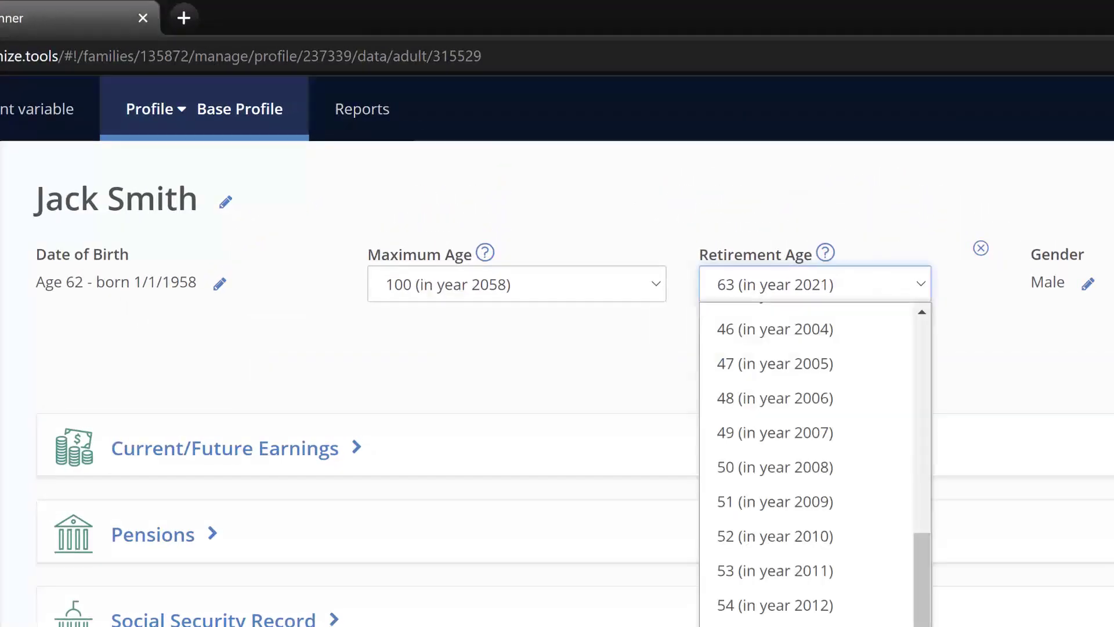
pyautogui.scroll(-3)
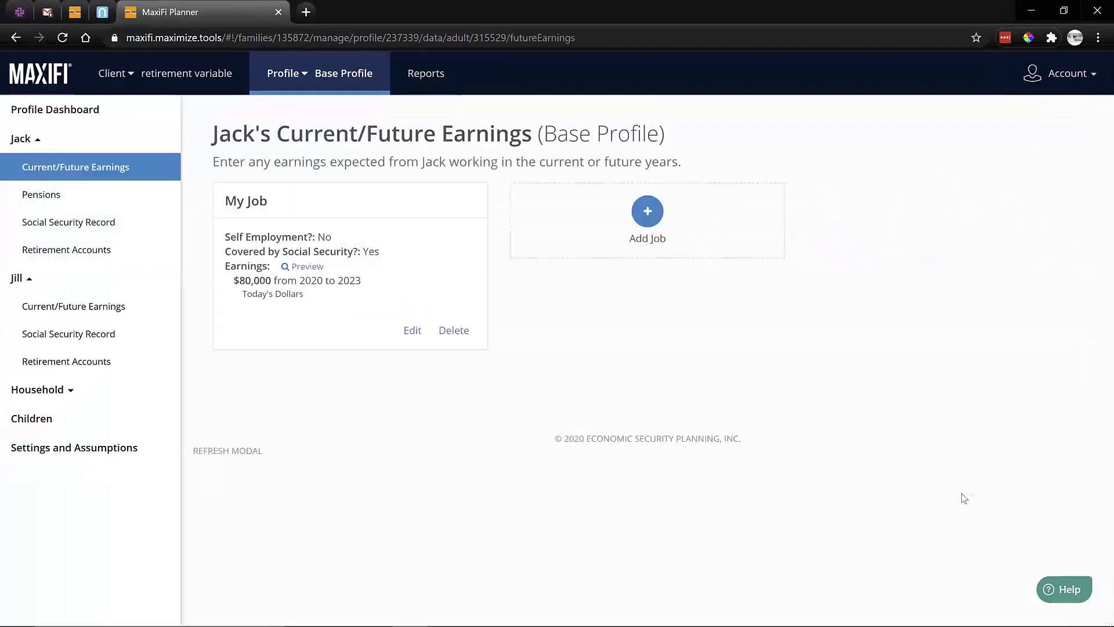
# Step: Make the $80,000 My Job earnings end at Retirement
pyautogui.click(412, 329)
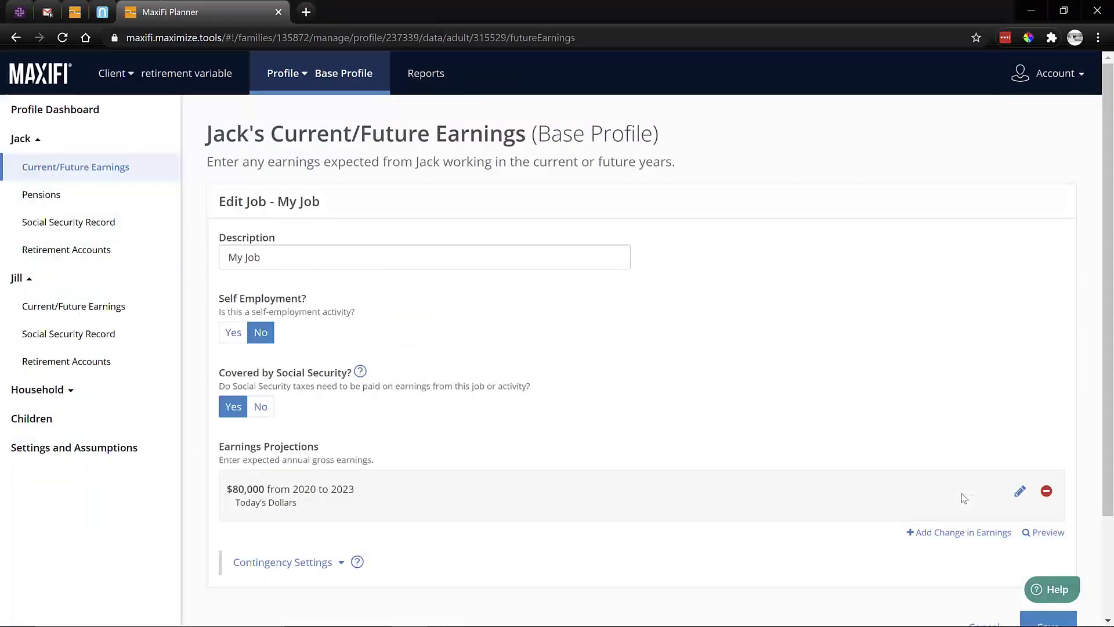
pyautogui.click(1020, 491)
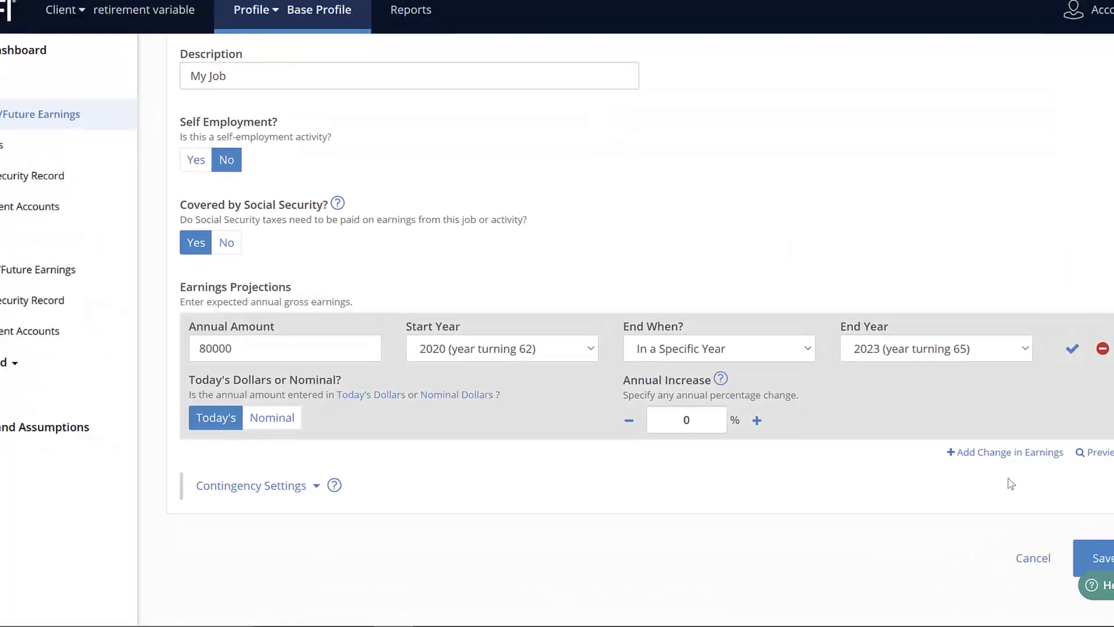
pyautogui.click(717, 348)
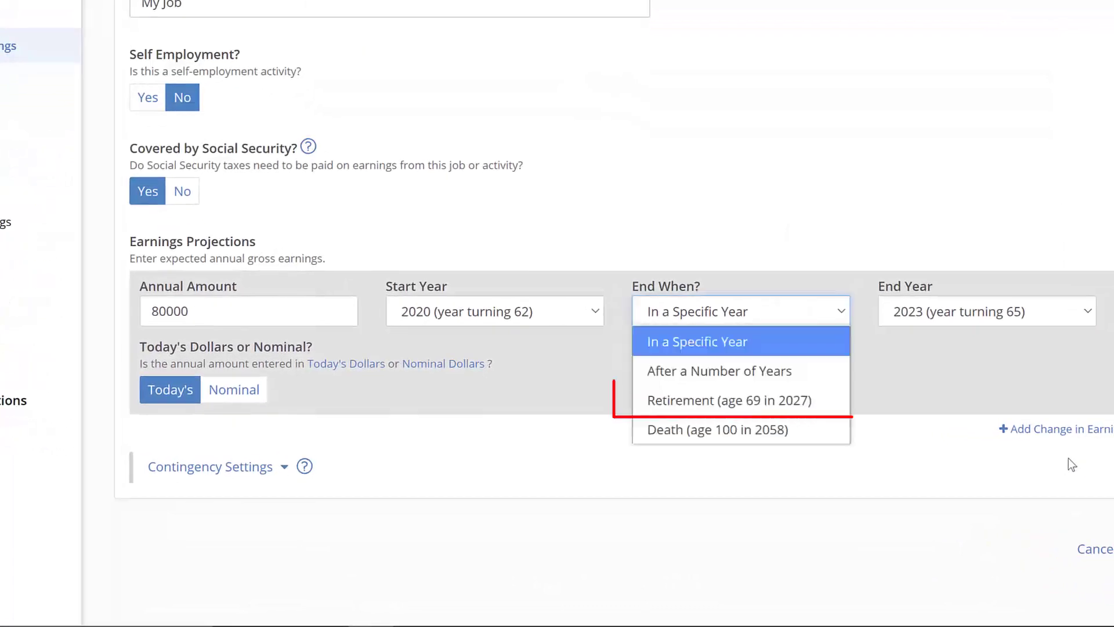
pyautogui.click(726, 400)
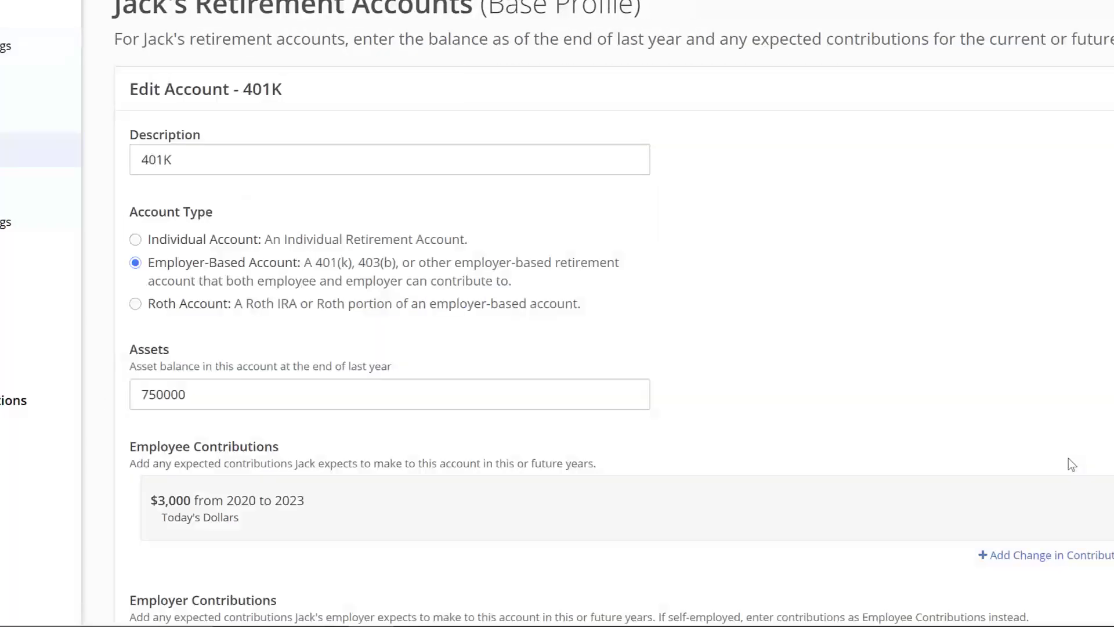
# Step: Make both $3,000 401K employee and employer contributions end at Retirement and save
pyautogui.click(227, 500)
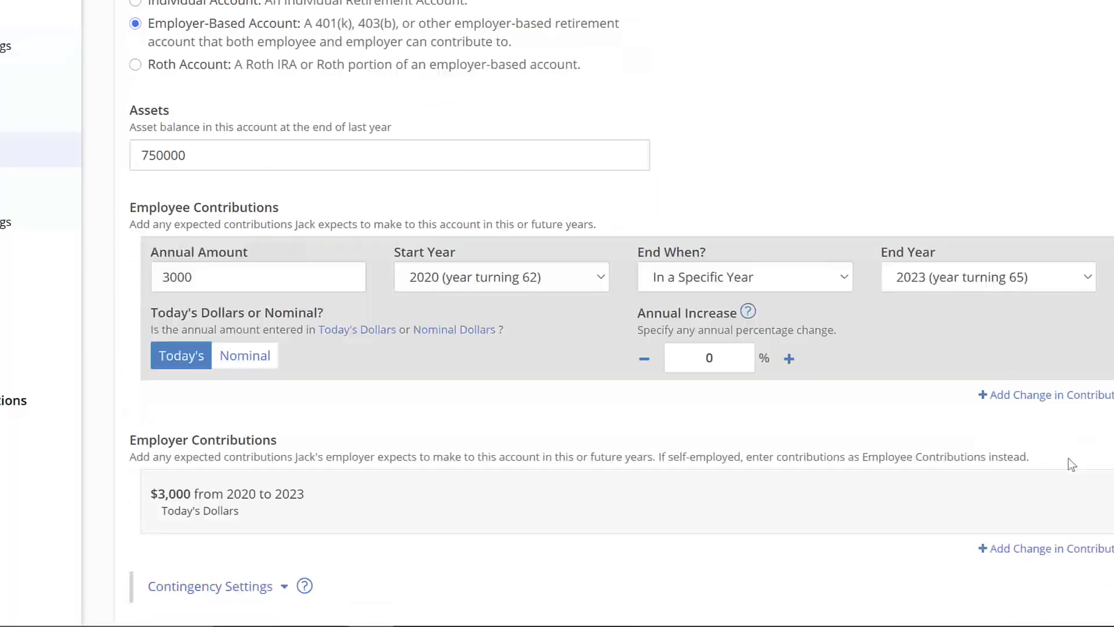
pyautogui.click(744, 277)
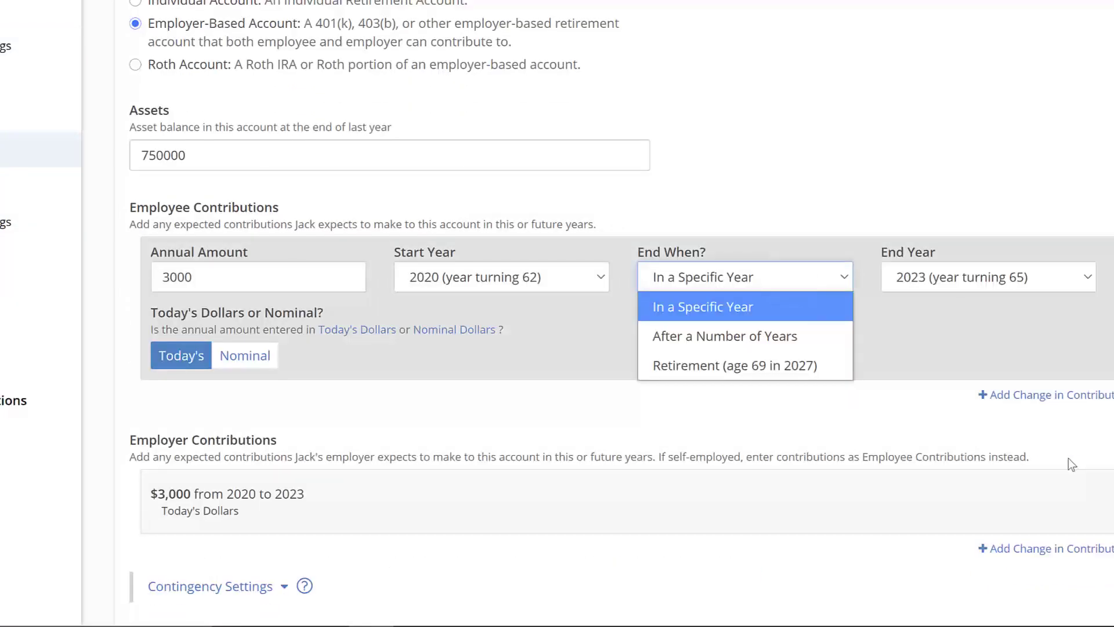
pyautogui.click(733, 365)
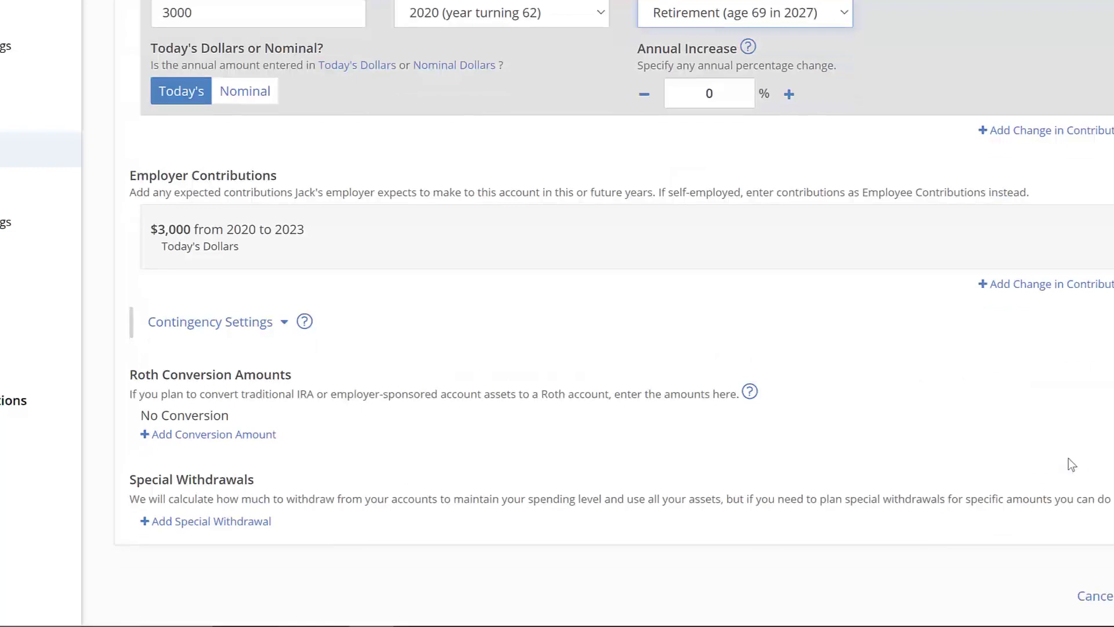
pyautogui.click(743, 245)
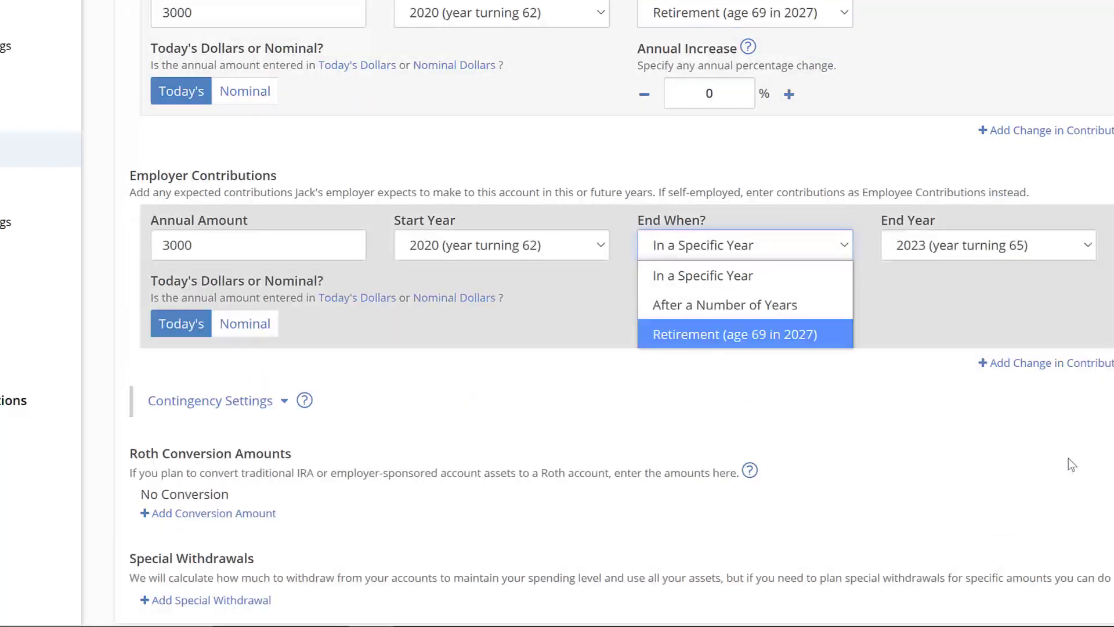
pyautogui.click(742, 334)
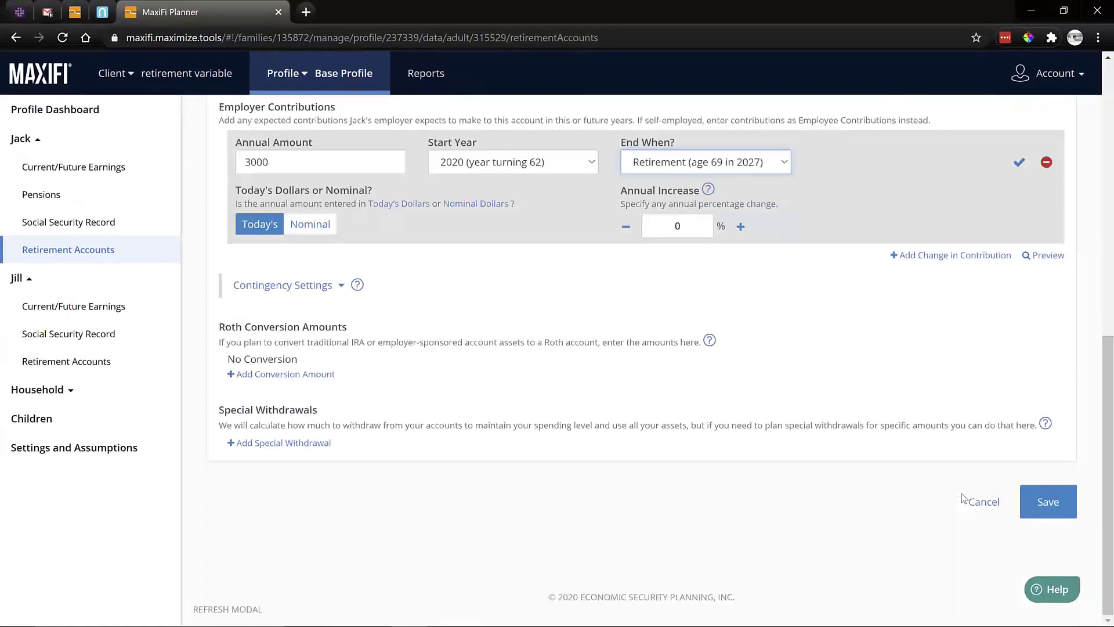
pyautogui.click(1047, 502)
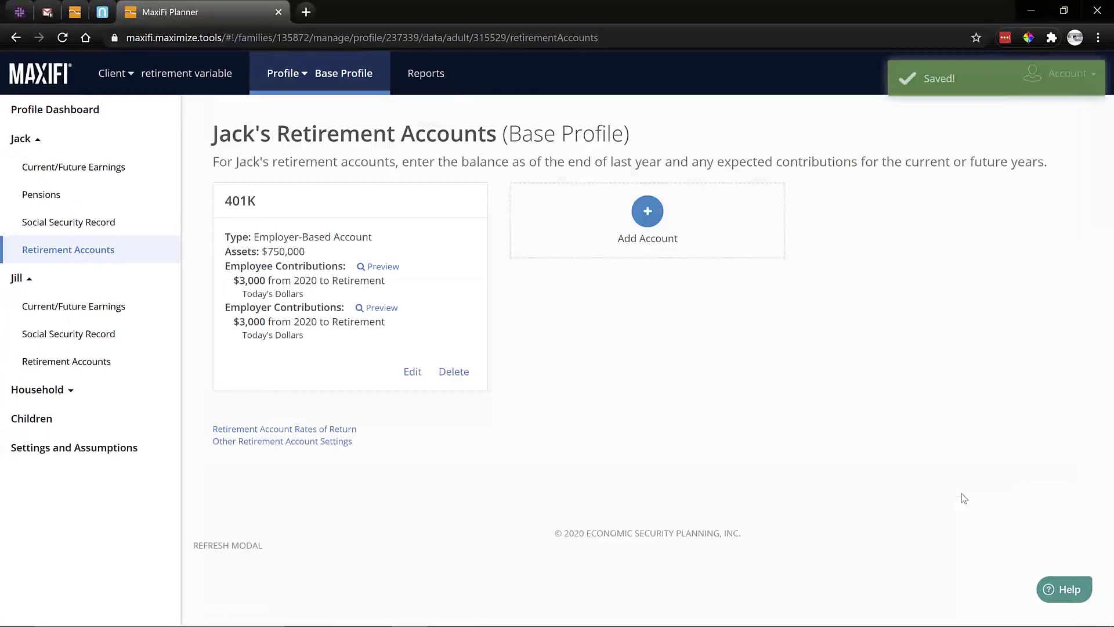
# Step: Preview the 401K contributions and the earnings, now continuing through 2027
pyautogui.click(377, 267)
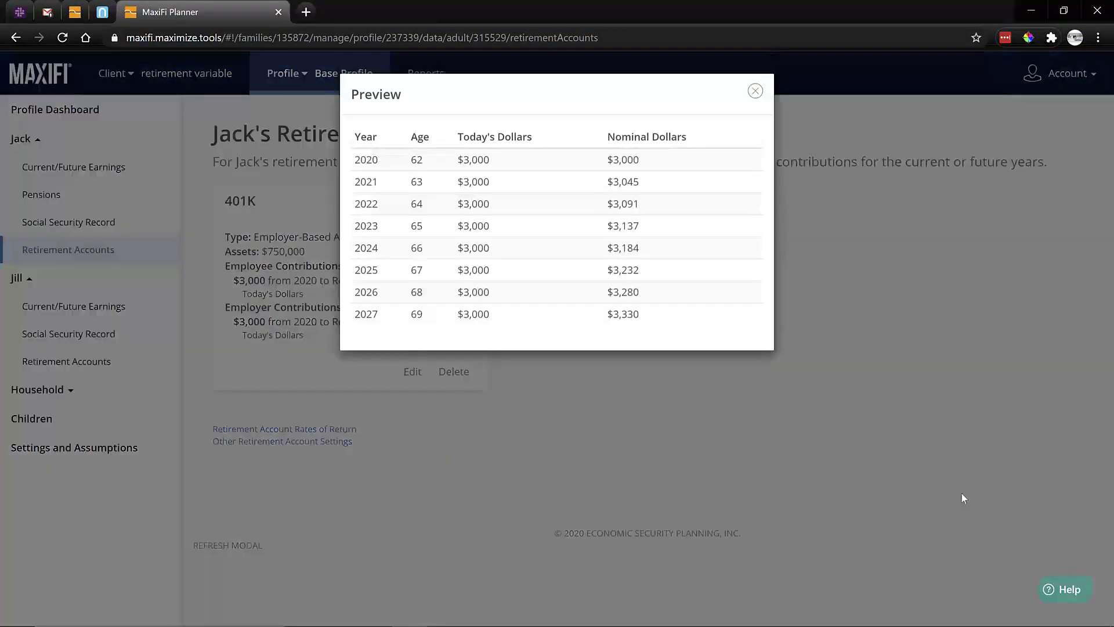
pyautogui.click(74, 166)
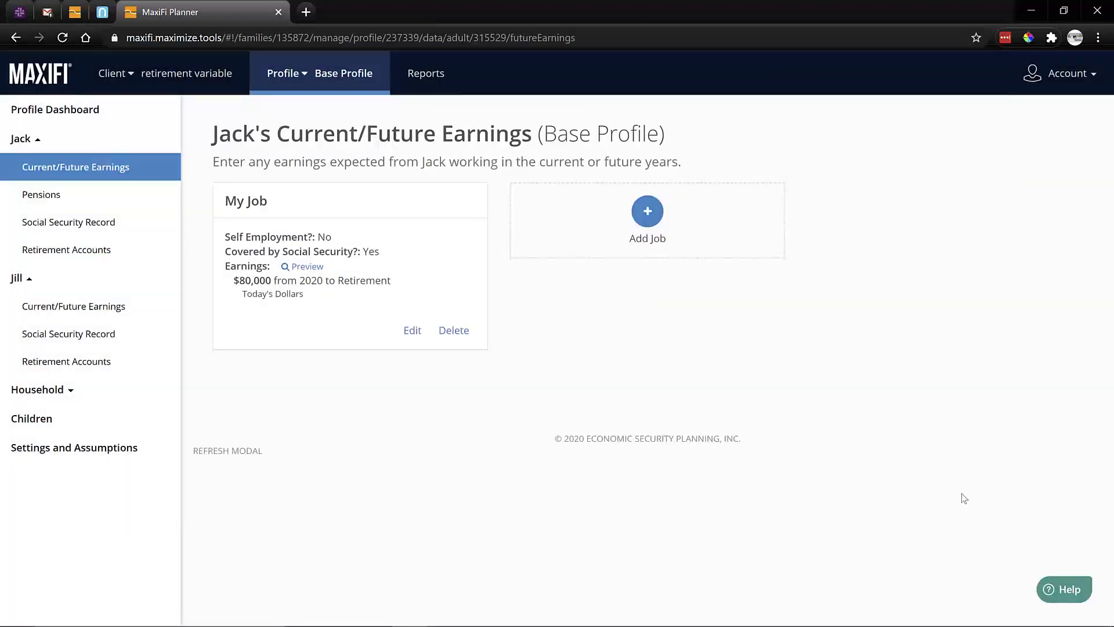
pyautogui.click(302, 266)
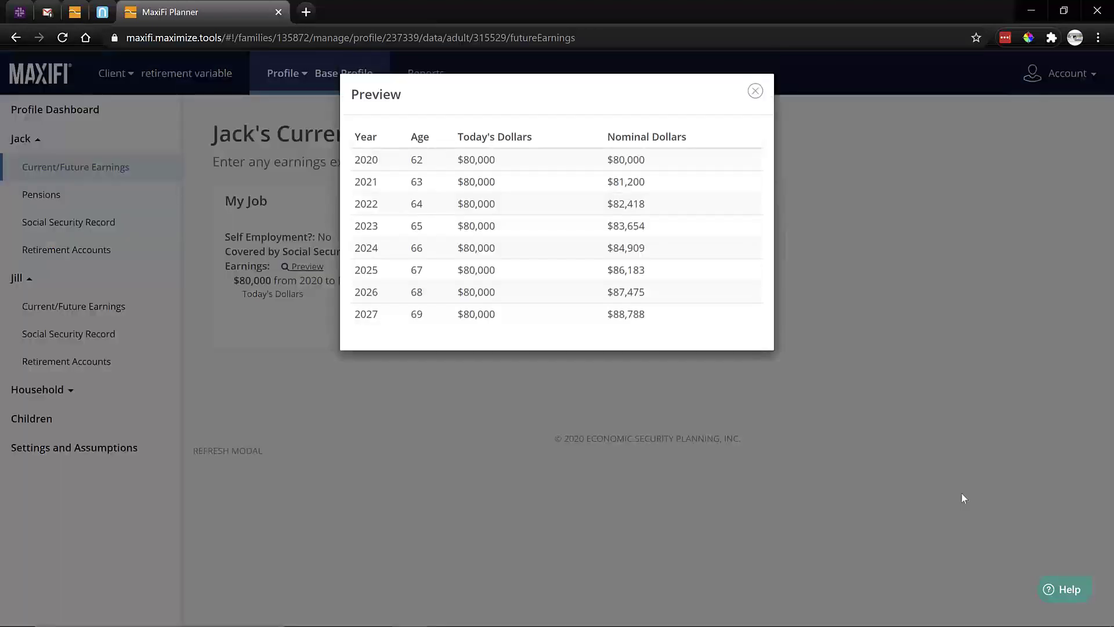
pyautogui.click(754, 90)
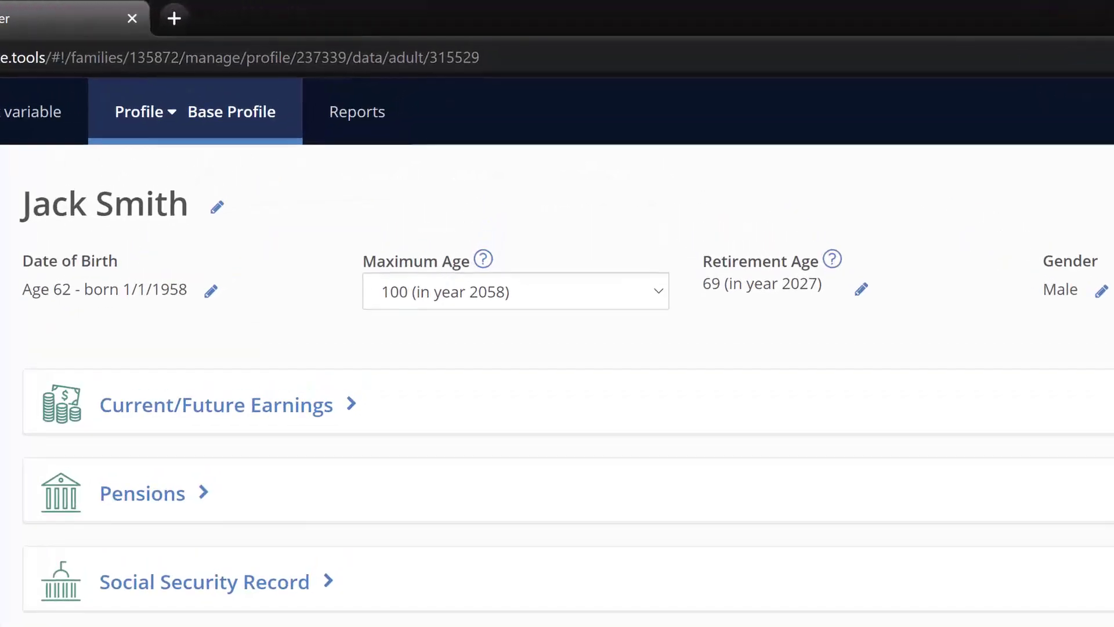
# Step: Set Jack's retirement age back to 63 and preview the 401K contributions now stopping at 2021
pyautogui.click(820, 290)
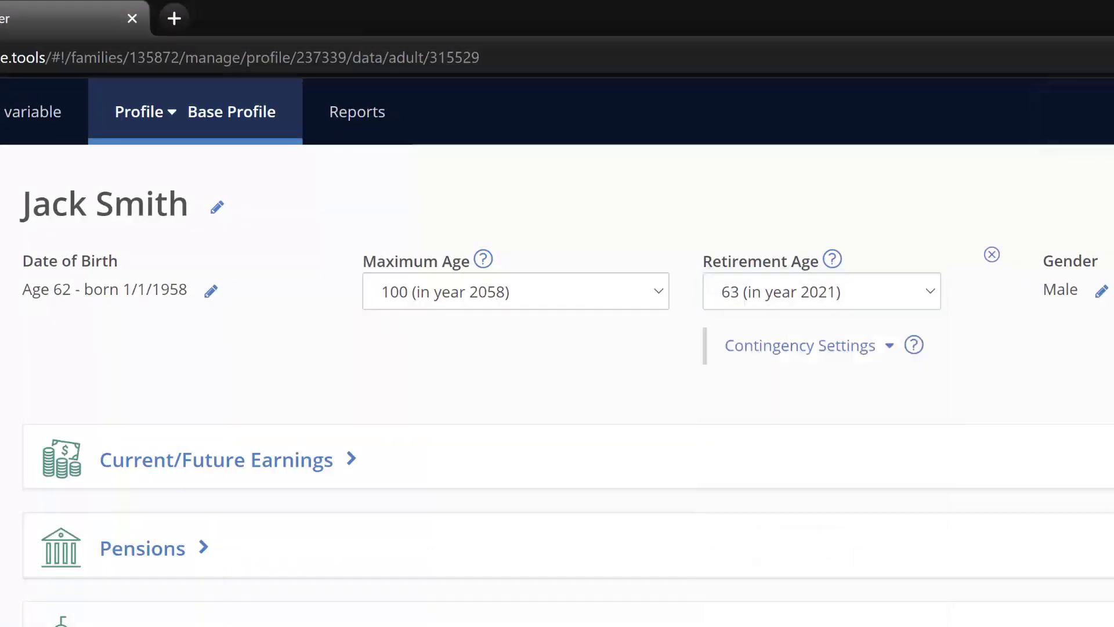
pyautogui.click(217, 460)
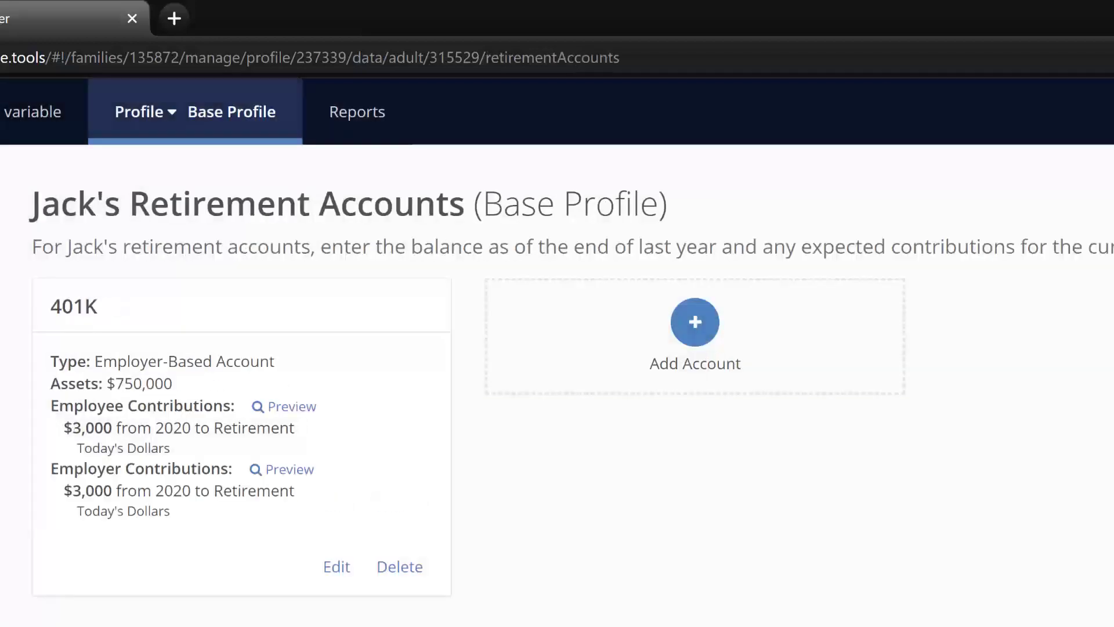
pyautogui.click(291, 406)
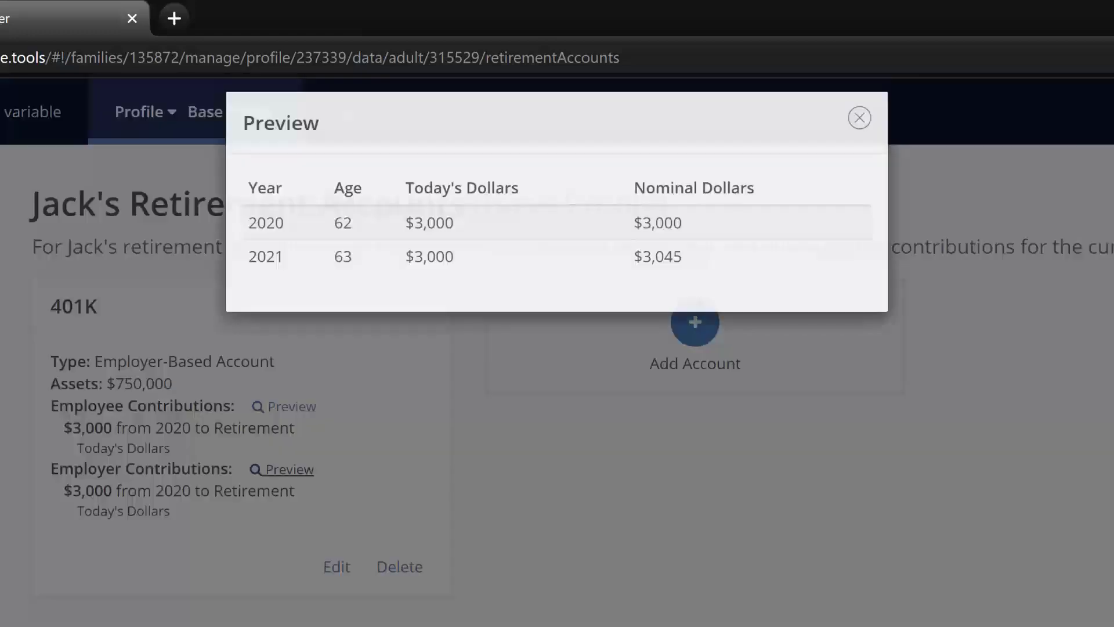
pyautogui.click(858, 117)
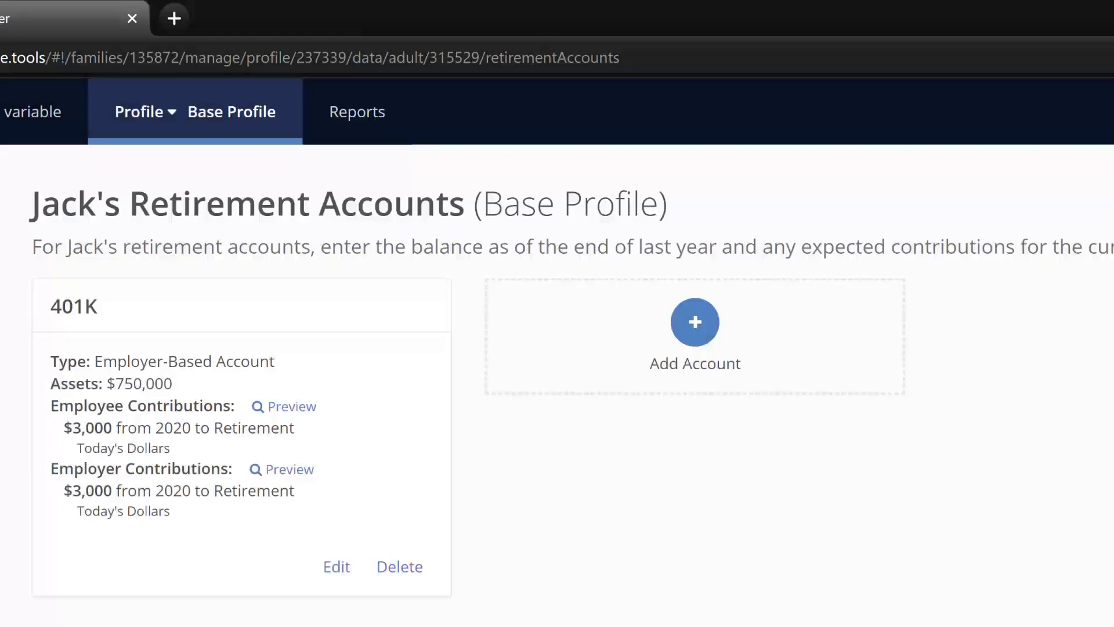
# Step: Add a new alternative profile named Work Longer
pyautogui.click(141, 111)
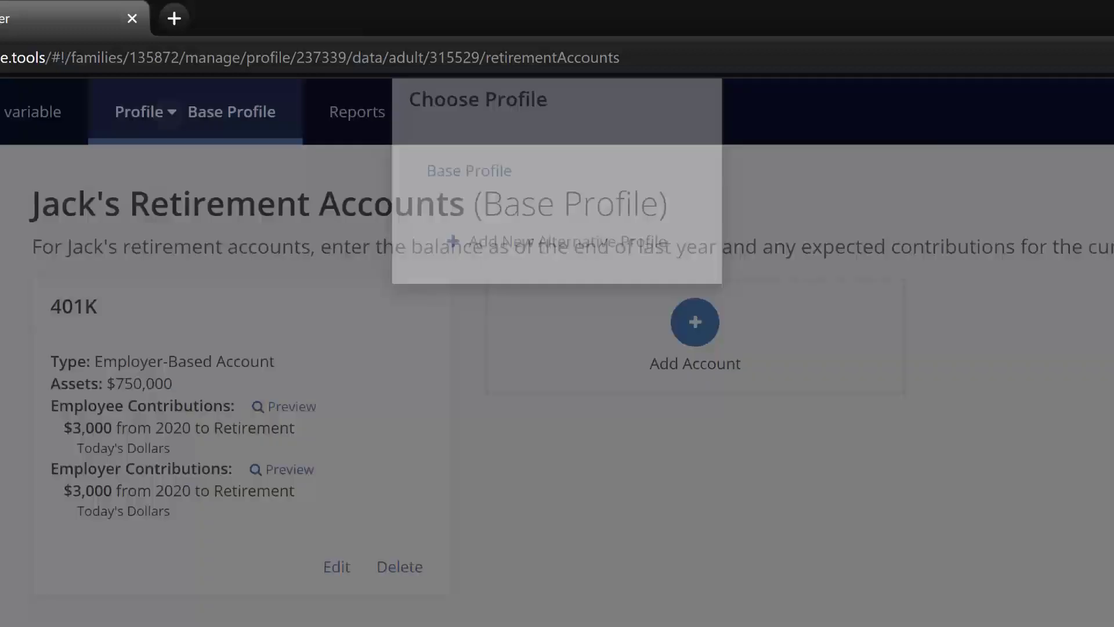
pyautogui.click(556, 240)
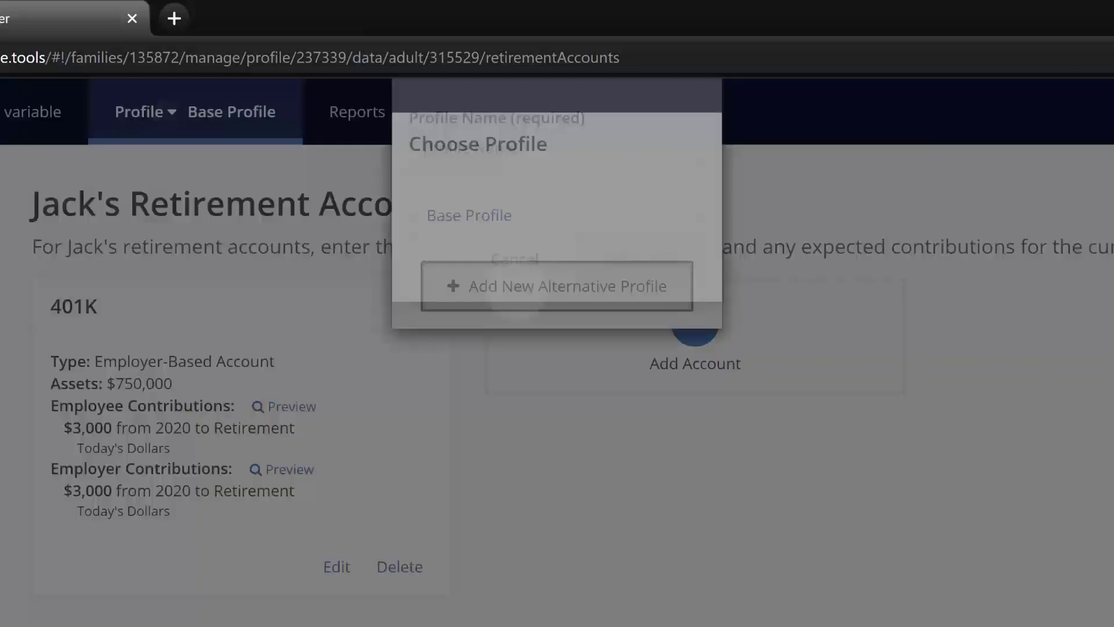
pyautogui.click(556, 286)
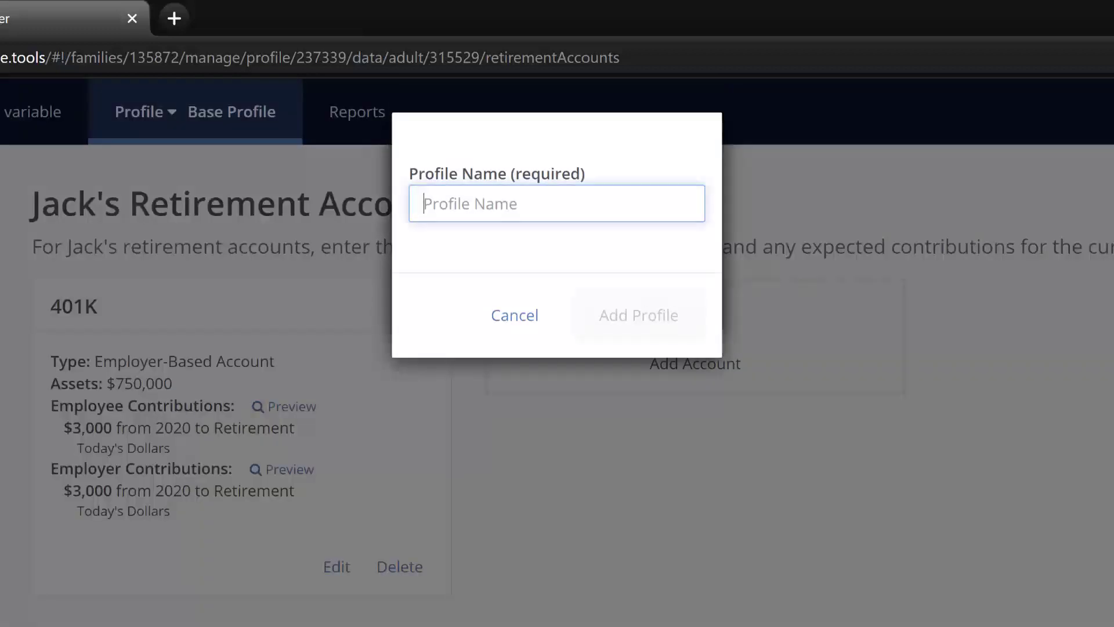
pyautogui.write('Work Long')
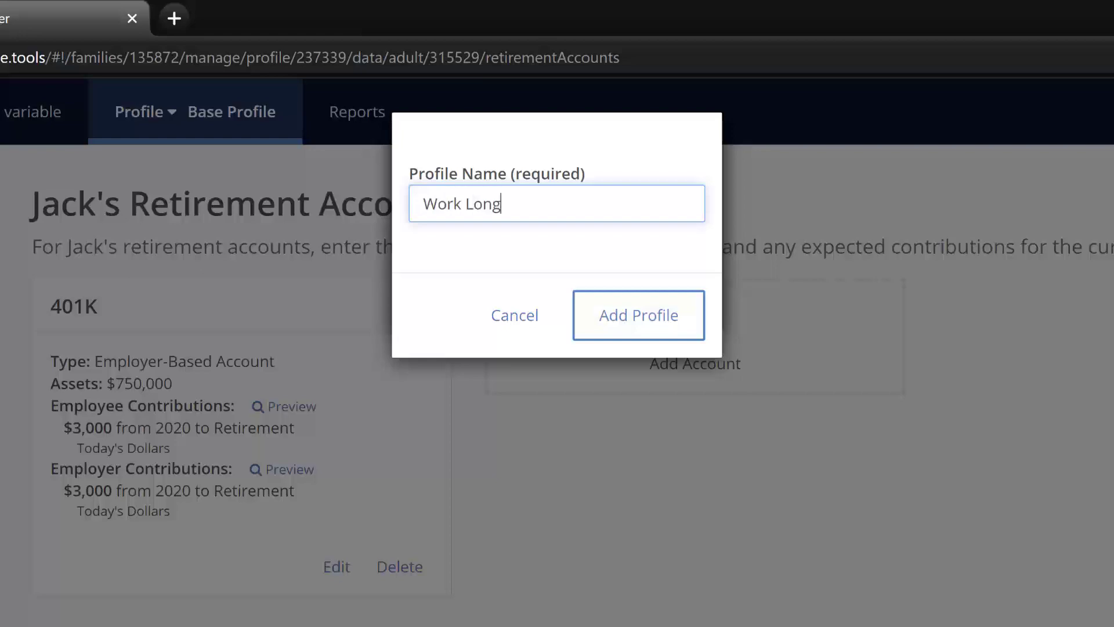
pyautogui.click(637, 315)
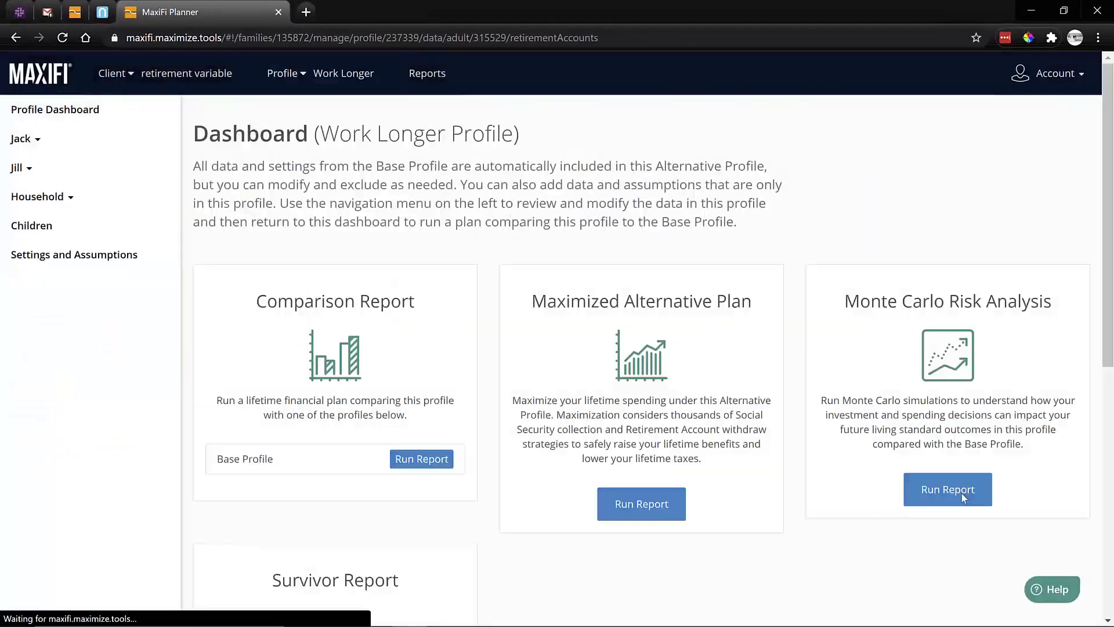
# Step: Change Jack's retirement age from default to a later age in Work Longer and preview his earnings
pyautogui.click(21, 138)
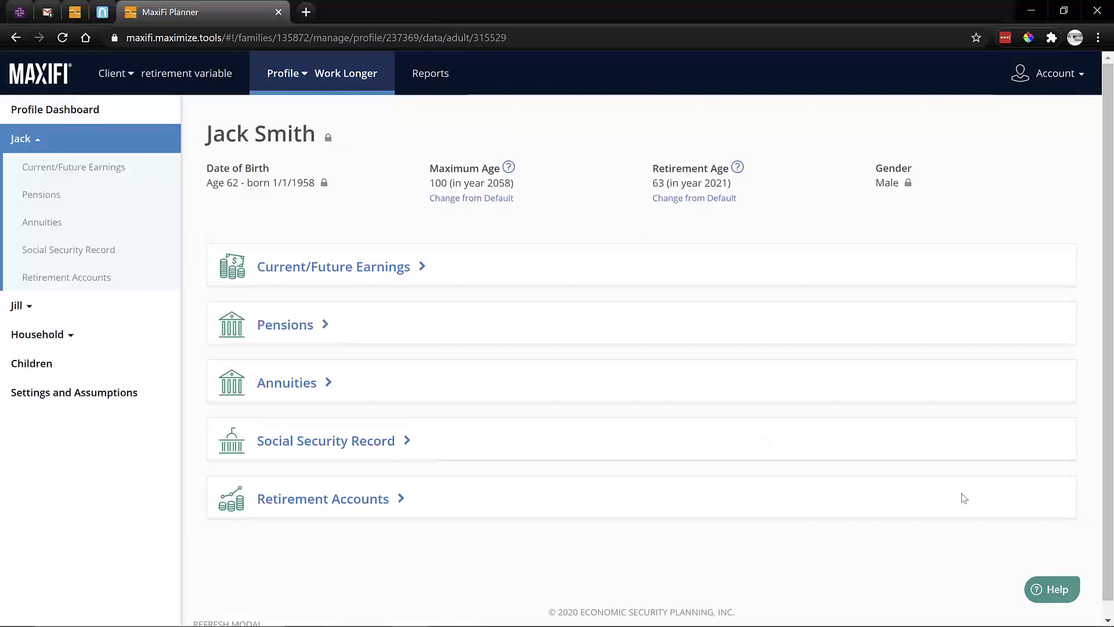
pyautogui.click(694, 197)
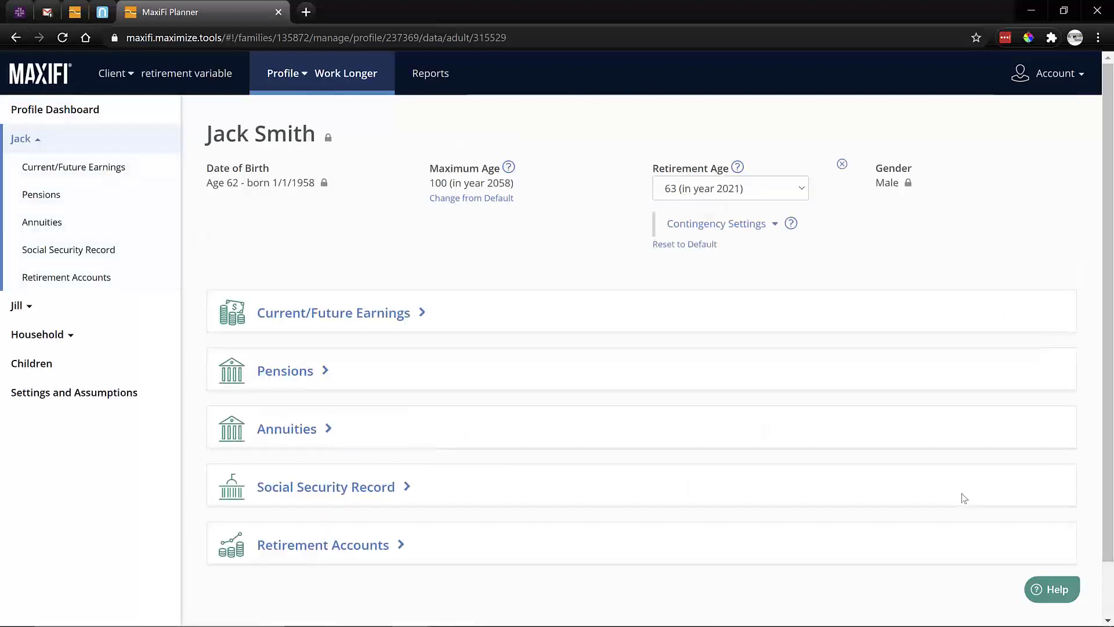
pyautogui.click(730, 188)
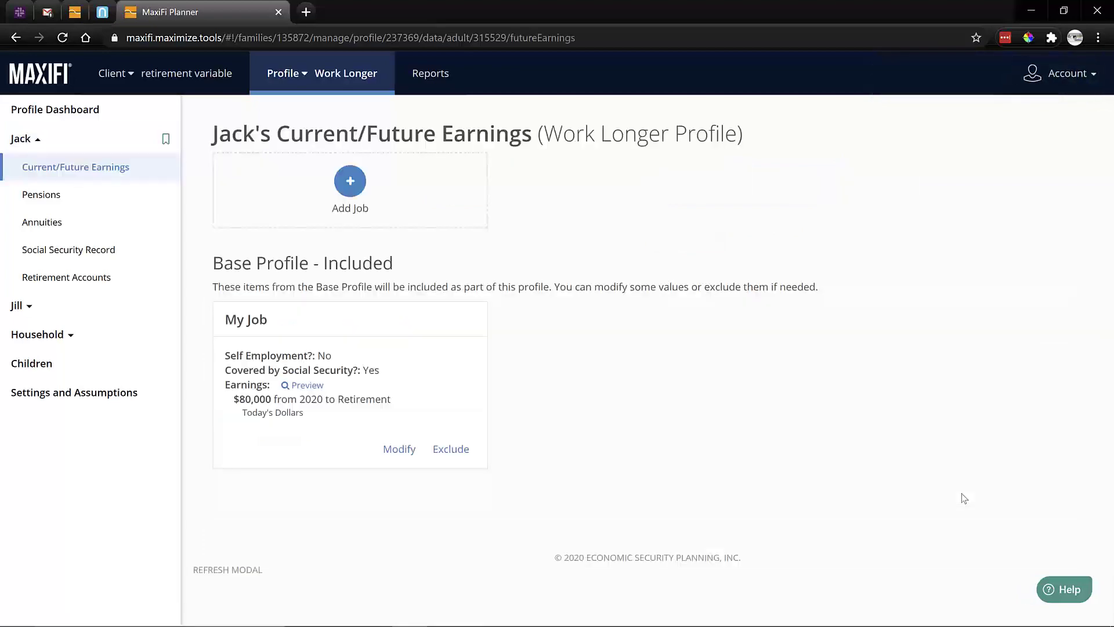
pyautogui.click(306, 386)
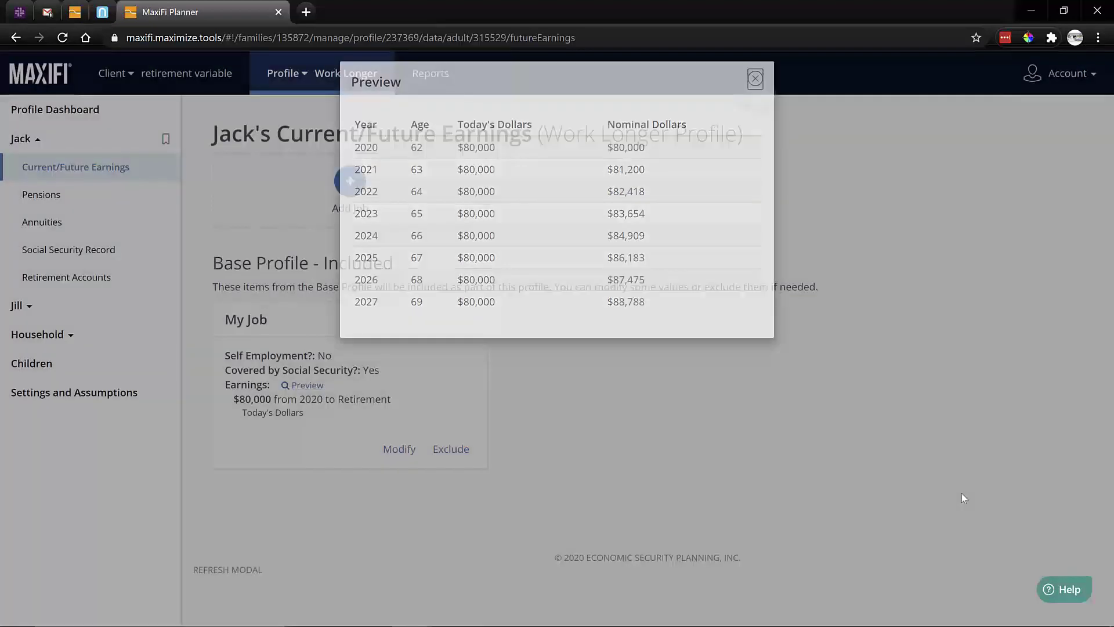
pyautogui.click(754, 78)
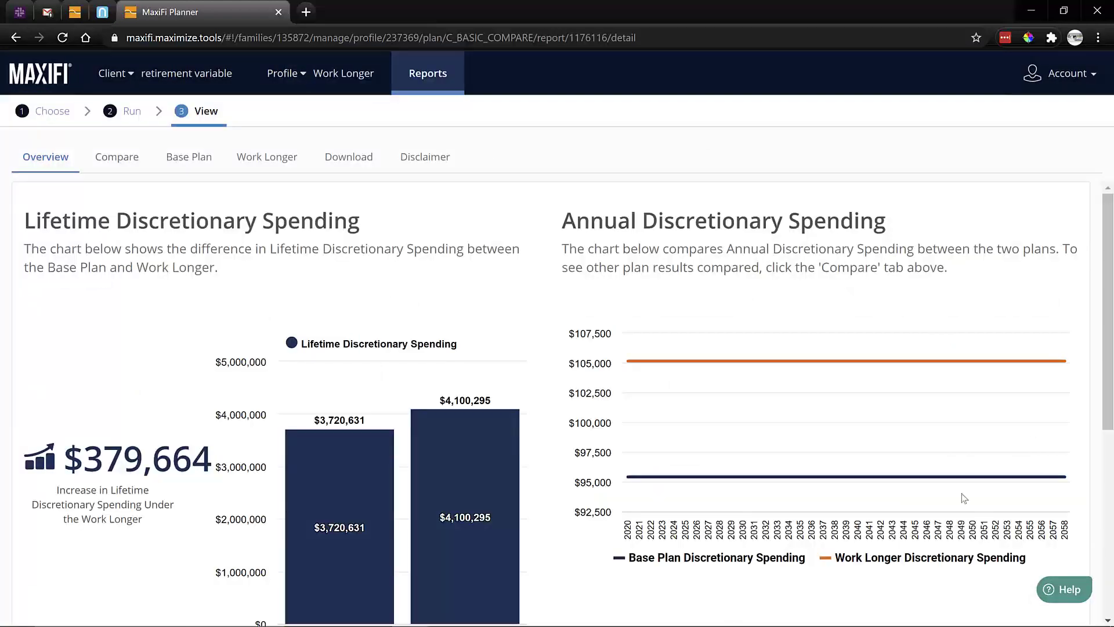
# Step: Review Jack's Non-Asset Income and Retirement Accounts in the Work Longer results after checking the Base Plan
pyautogui.click(188, 157)
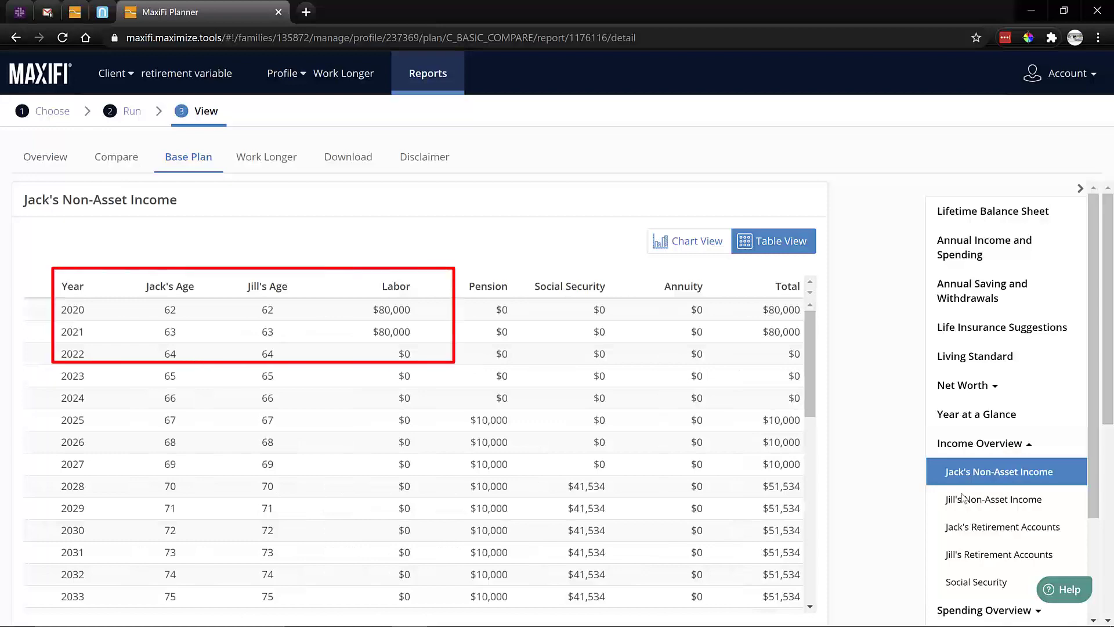
pyautogui.click(267, 157)
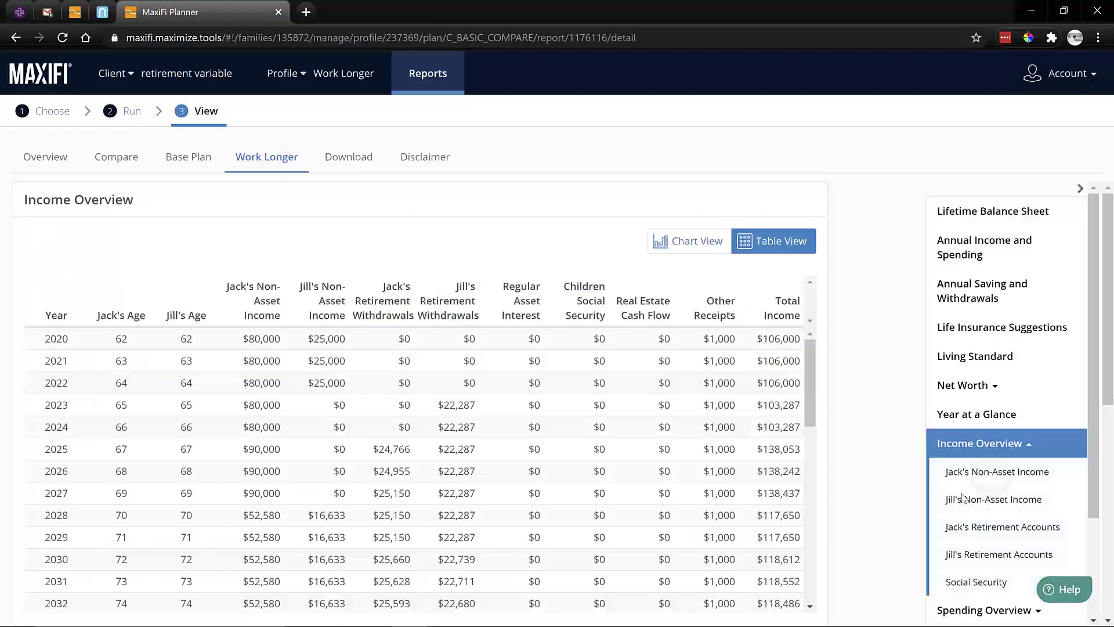
pyautogui.click(996, 471)
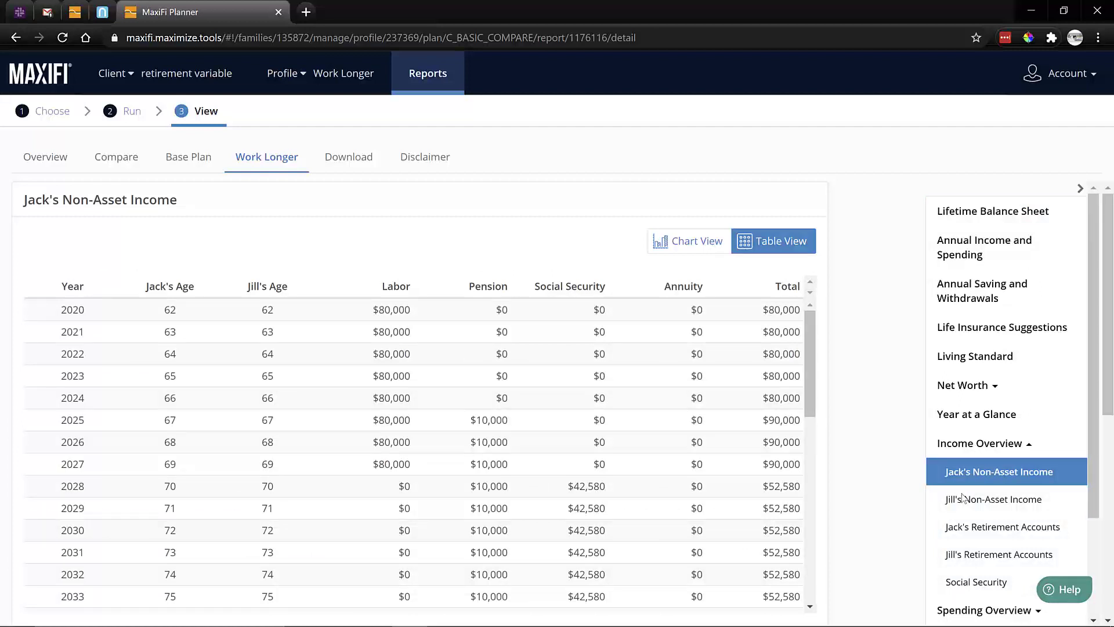
pyautogui.click(1002, 527)
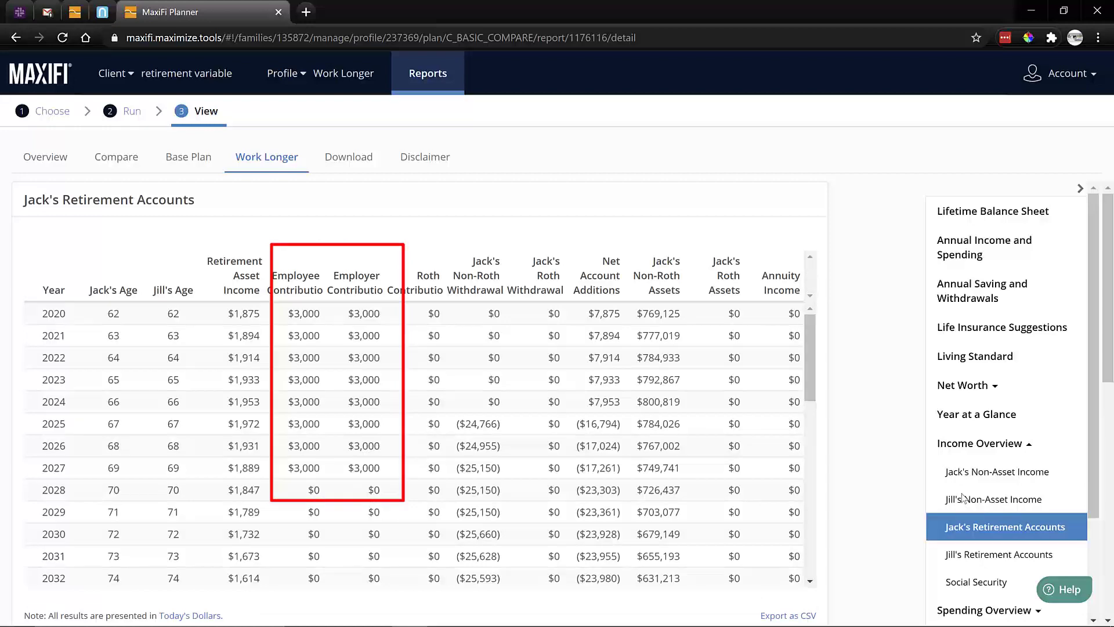
# Step: Contrast Jack's Retirement Accounts in the Base Plan, then return to the Work Longer results
pyautogui.click(998, 471)
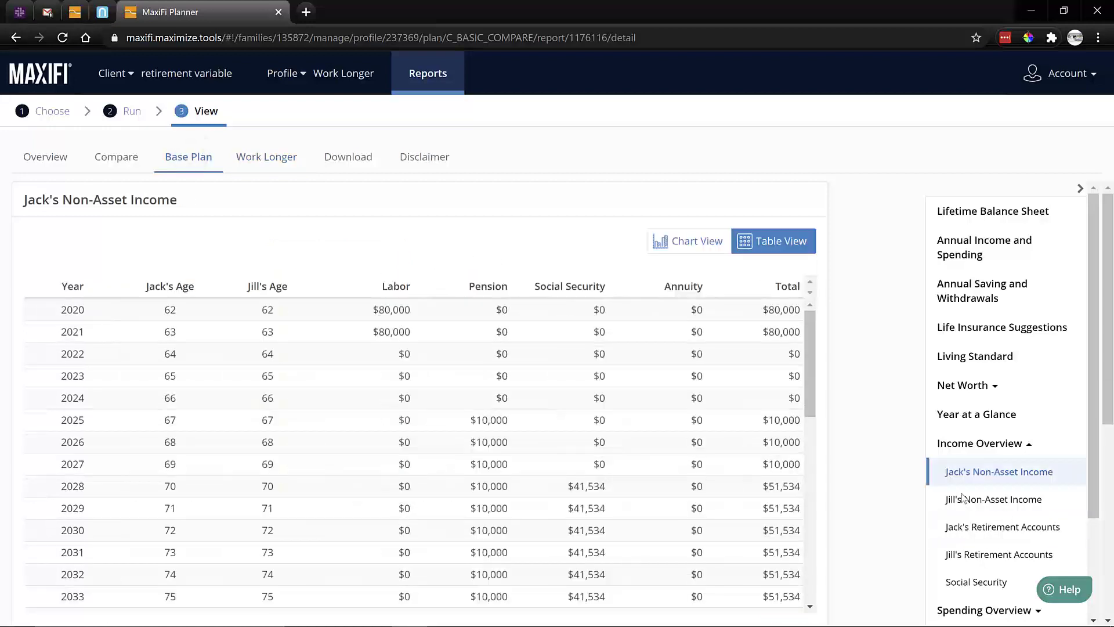
pyautogui.click(1003, 526)
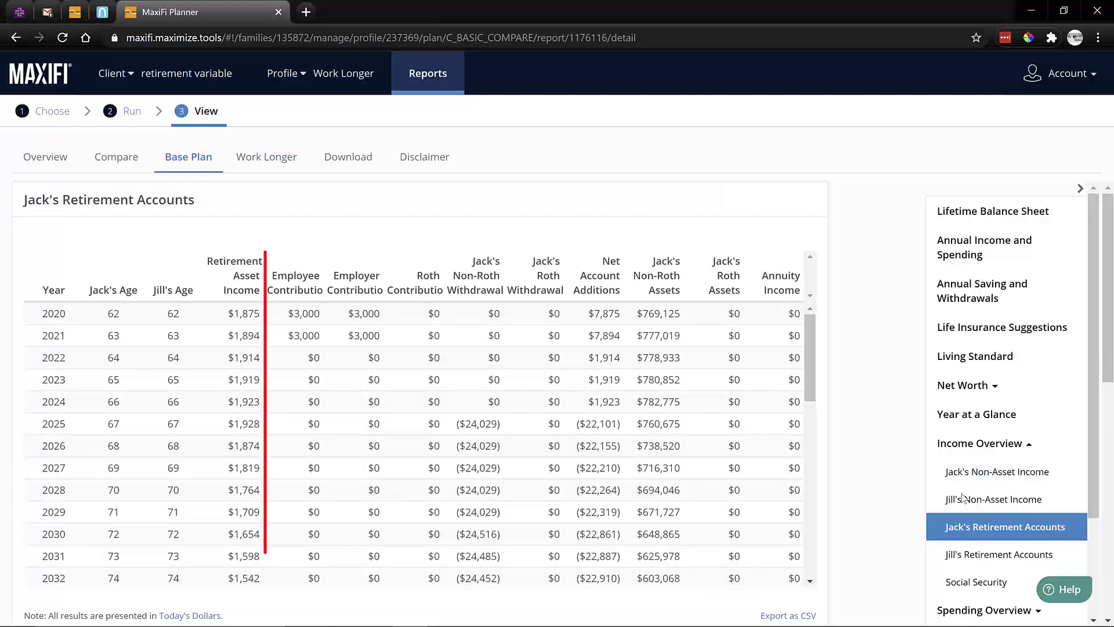
pyautogui.click(267, 156)
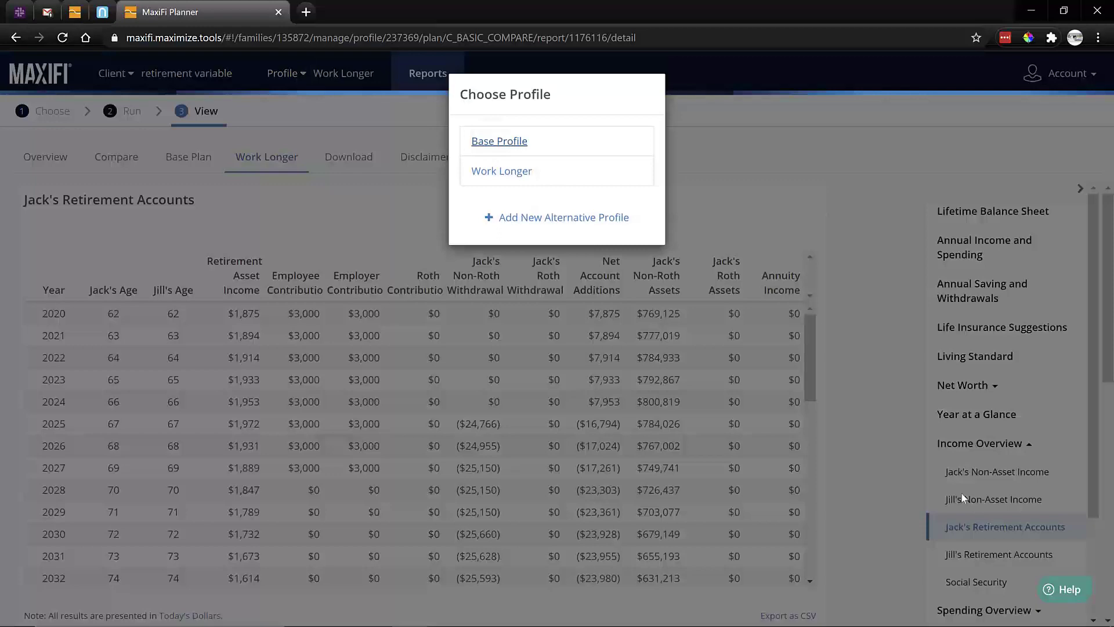
# Step: Switch back to the Base Profile, where Jack retires at 63 in 2021
pyautogui.click(498, 140)
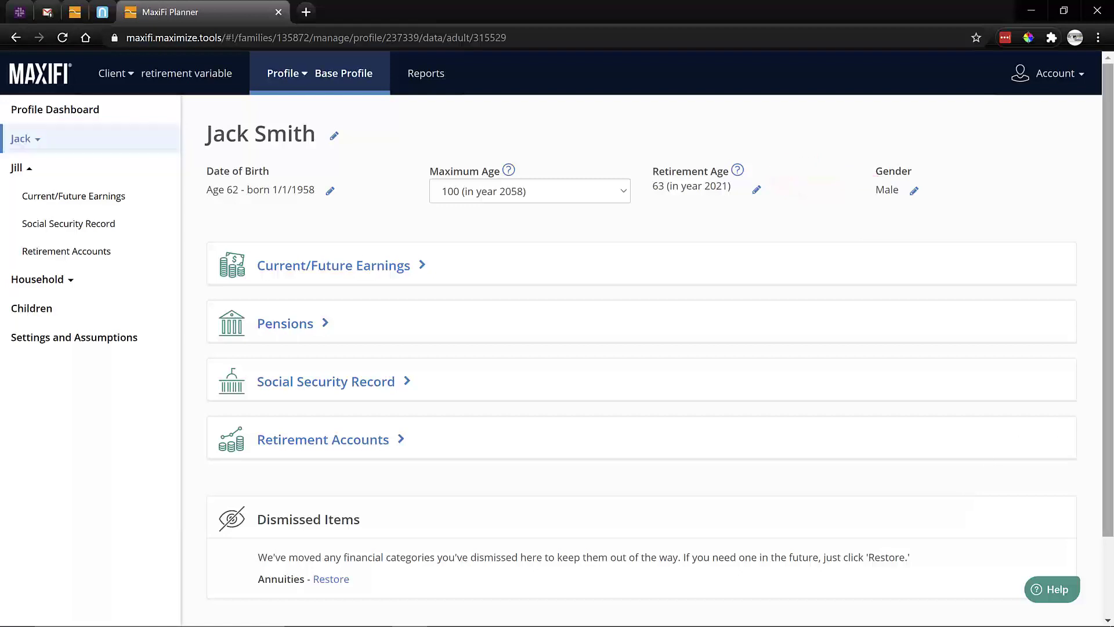
pyautogui.moveTo(714, 211)
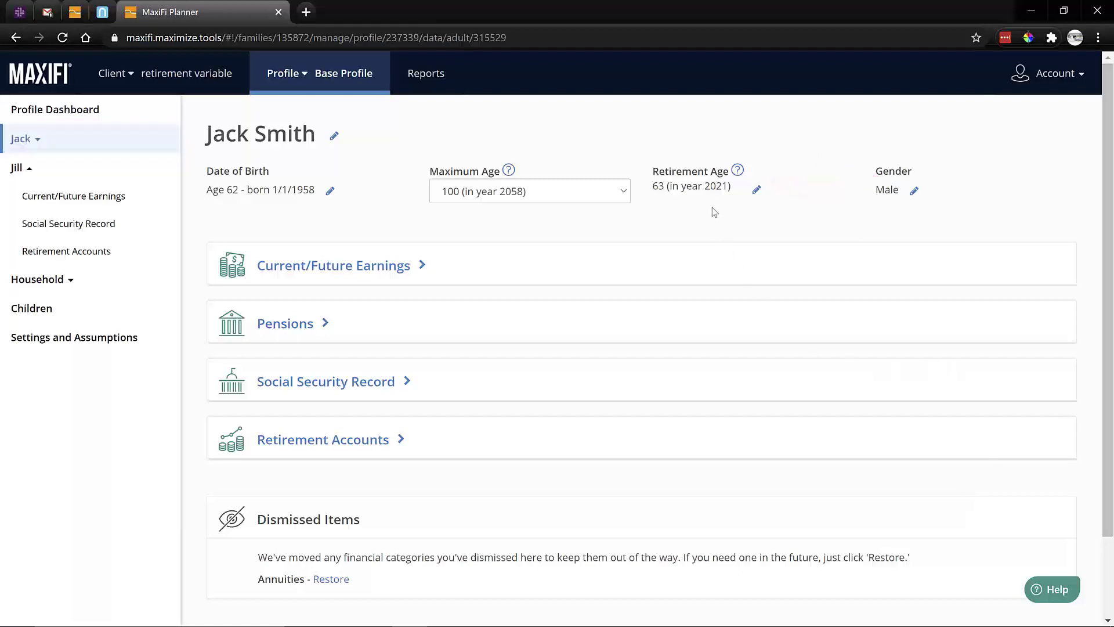